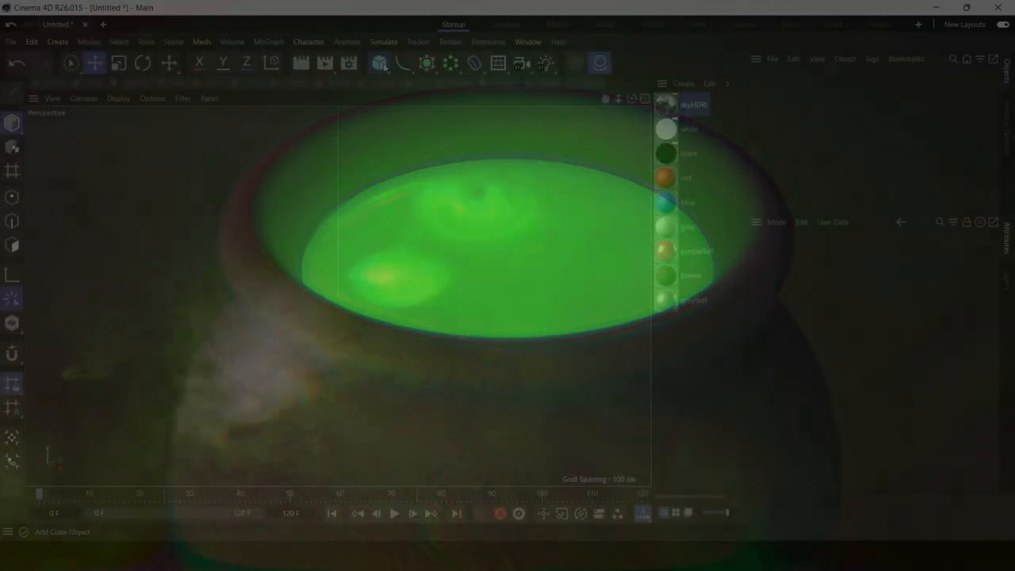
Add a Circle spline flat on the XZ ground plane and place it under an Extrude generator
left_click(399, 62)
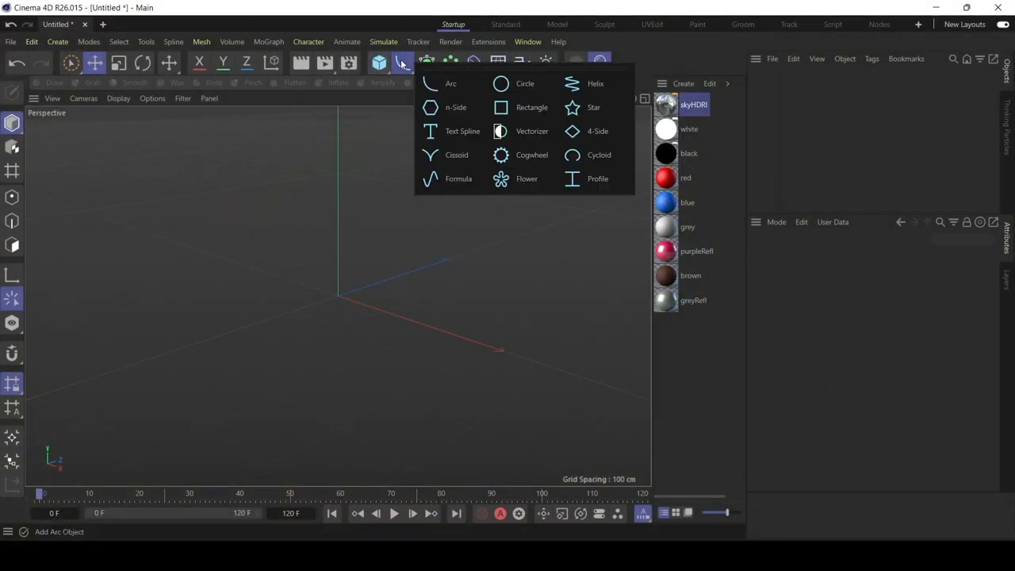
left_click(498, 83)
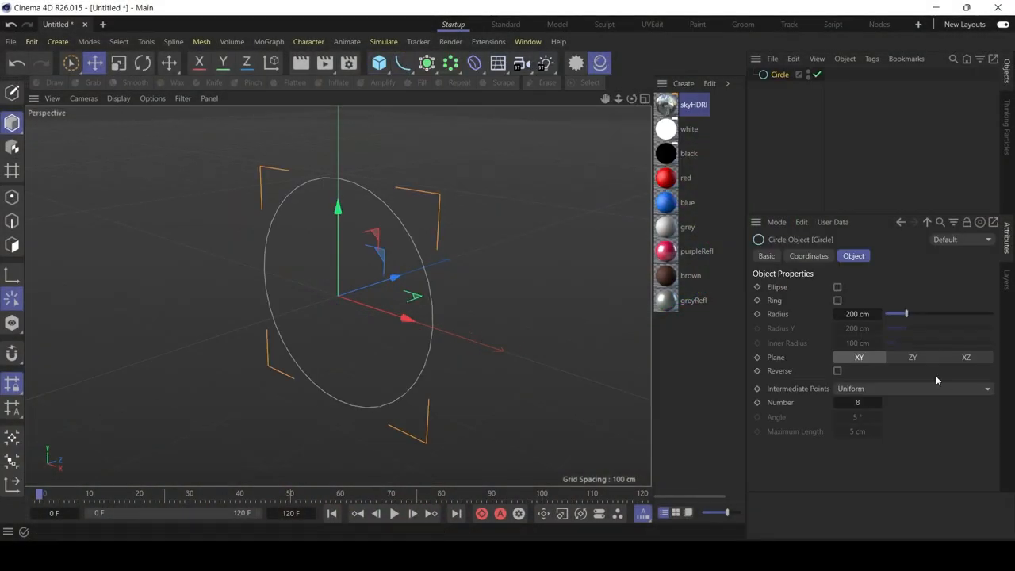
left_click(965, 357)
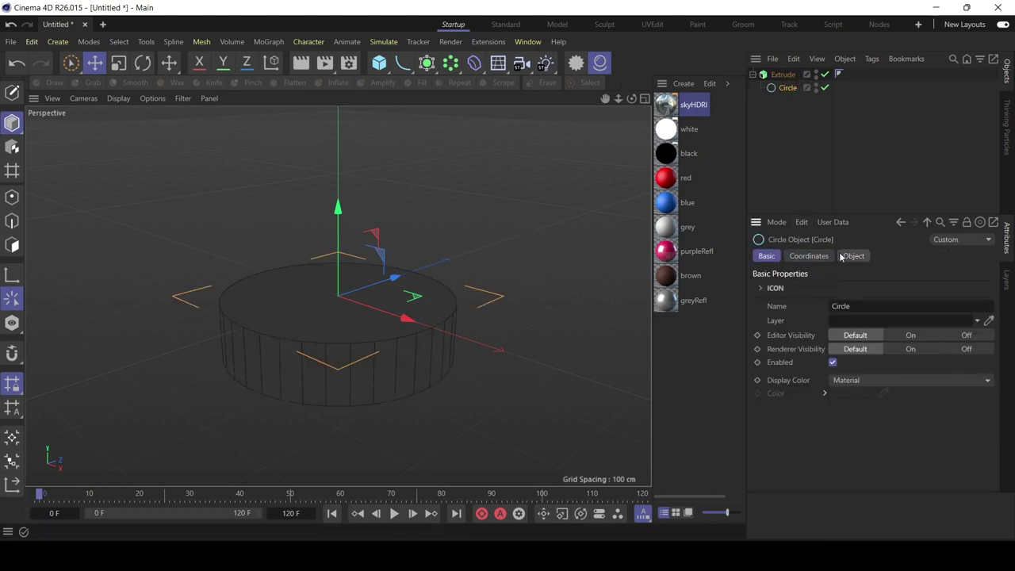
left_click(852, 255)
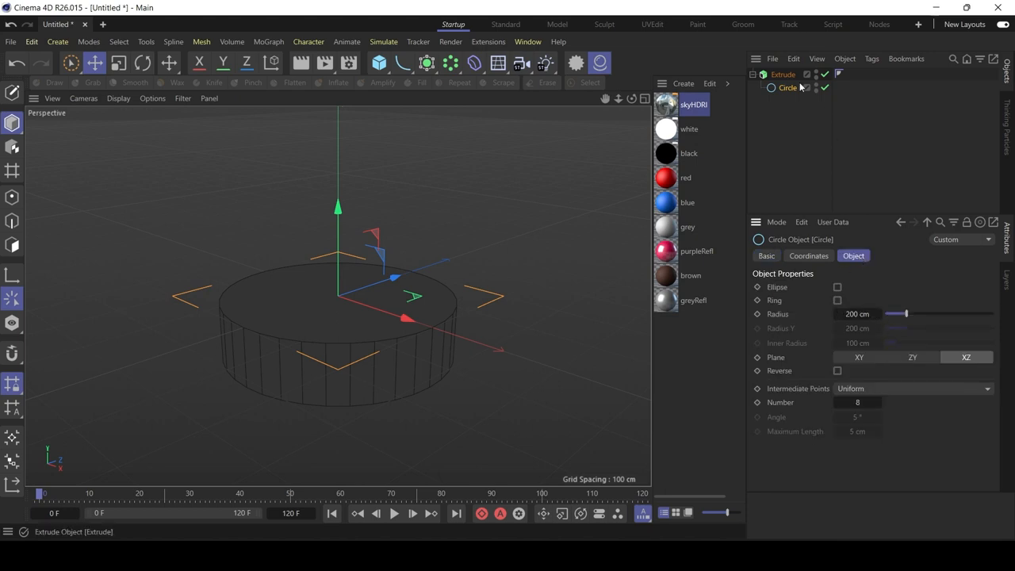
left_click(780, 75)
type("1")
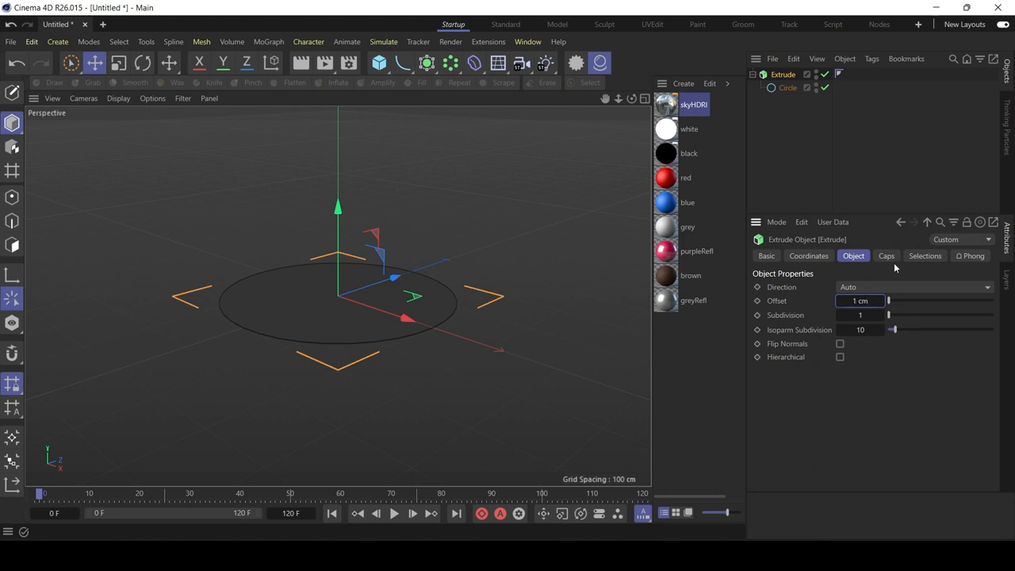
Disable the End Cap and fill the start cap with a quad-dominant Regular Grid
left_click(885, 255)
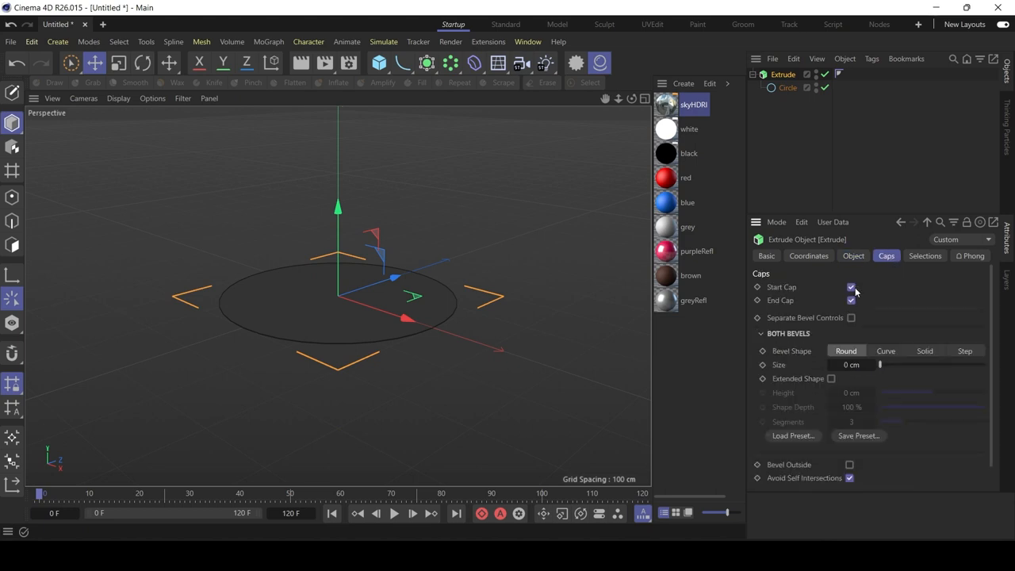
left_click(850, 300)
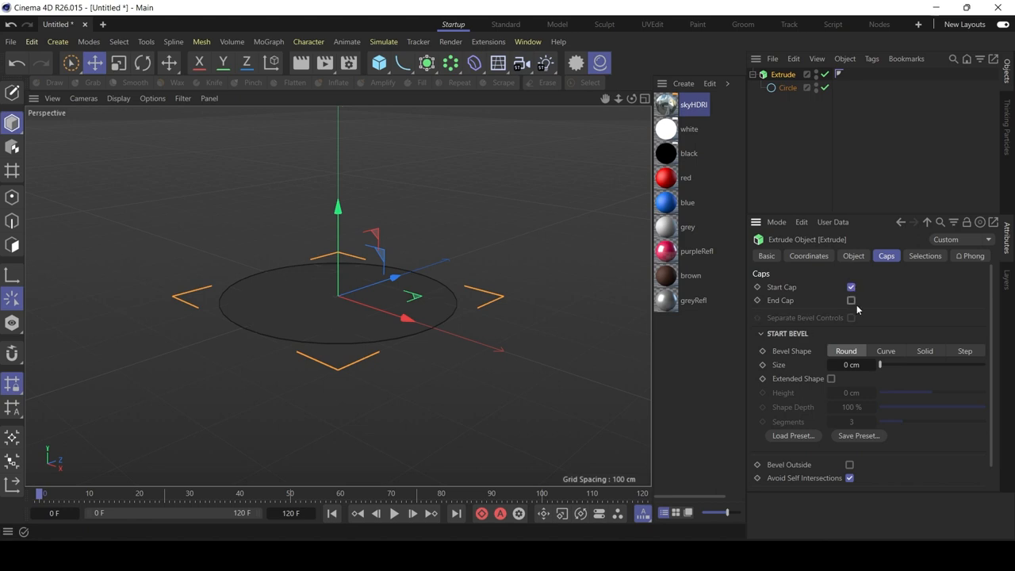
mouse_move(1007, 345)
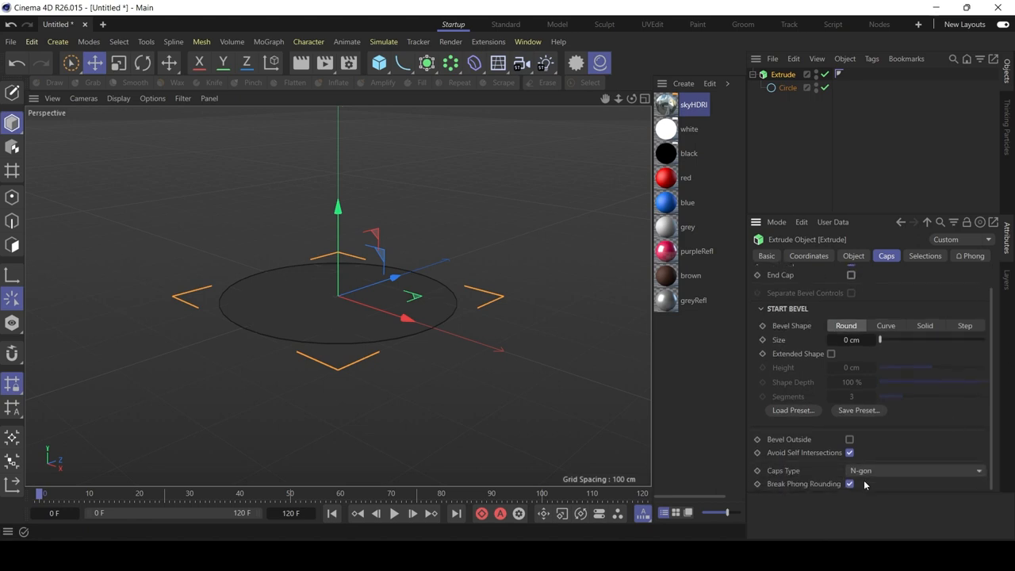
left_click(914, 471)
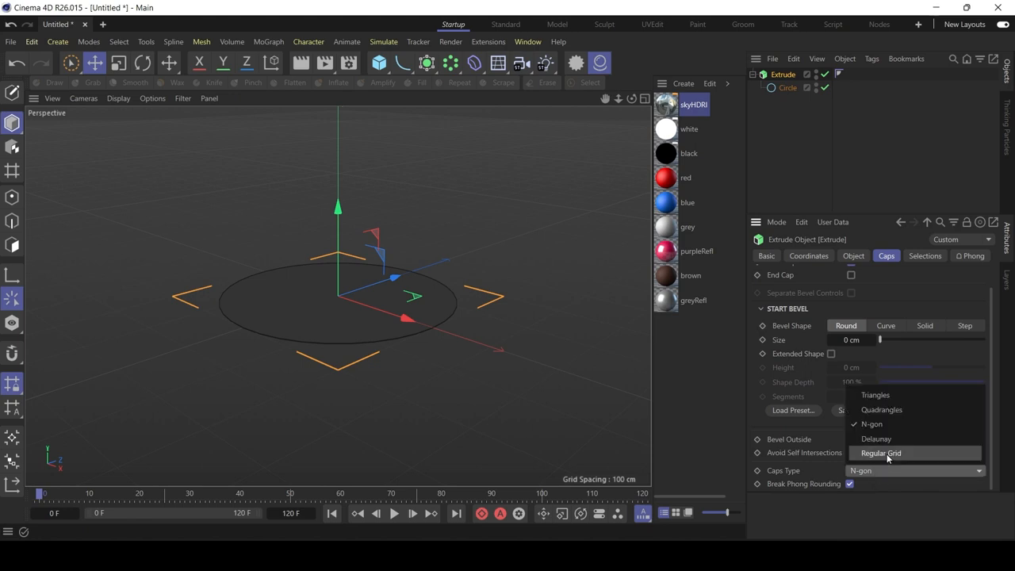
left_click(881, 452)
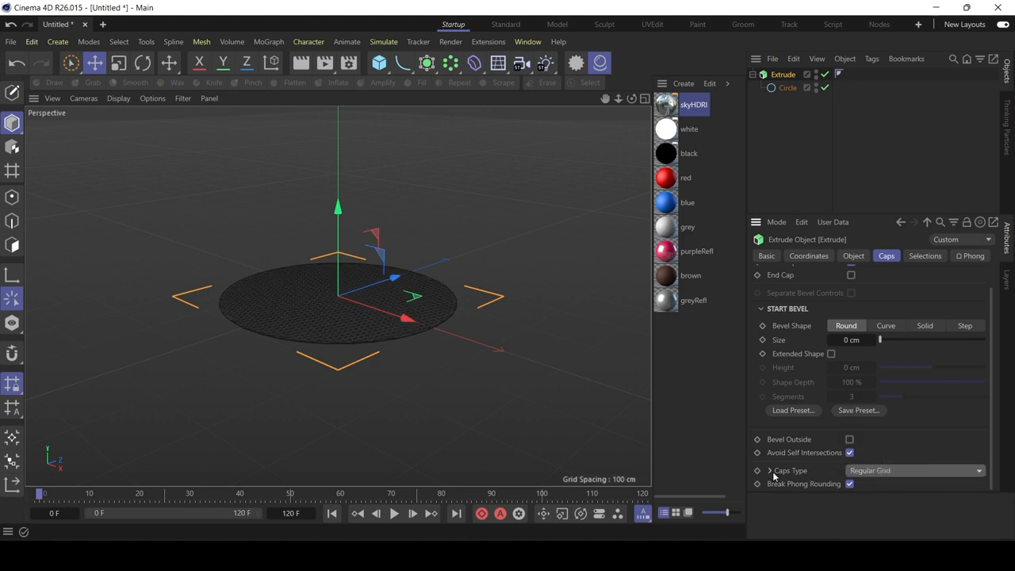
left_click(779, 471)
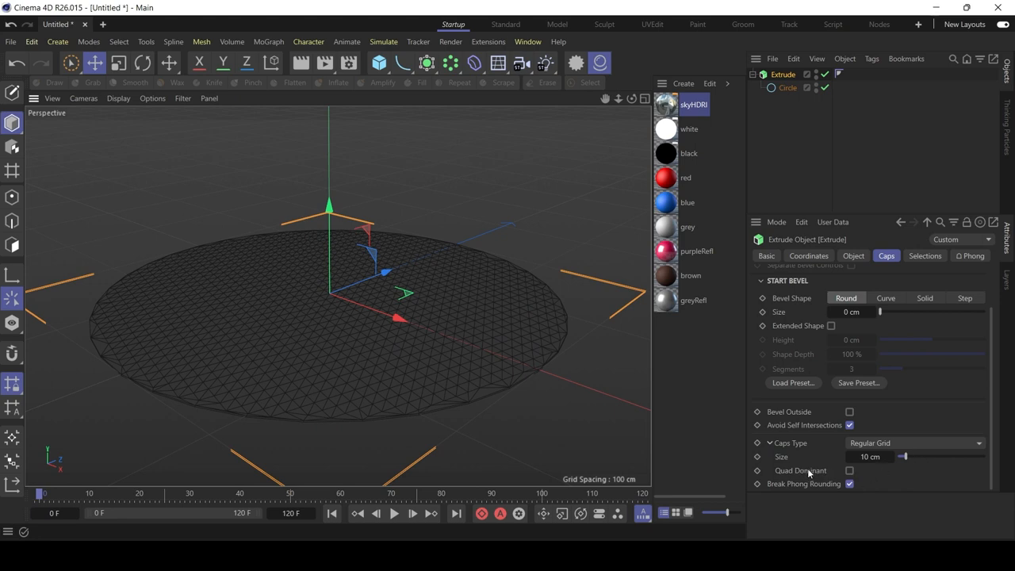
left_click(843, 470)
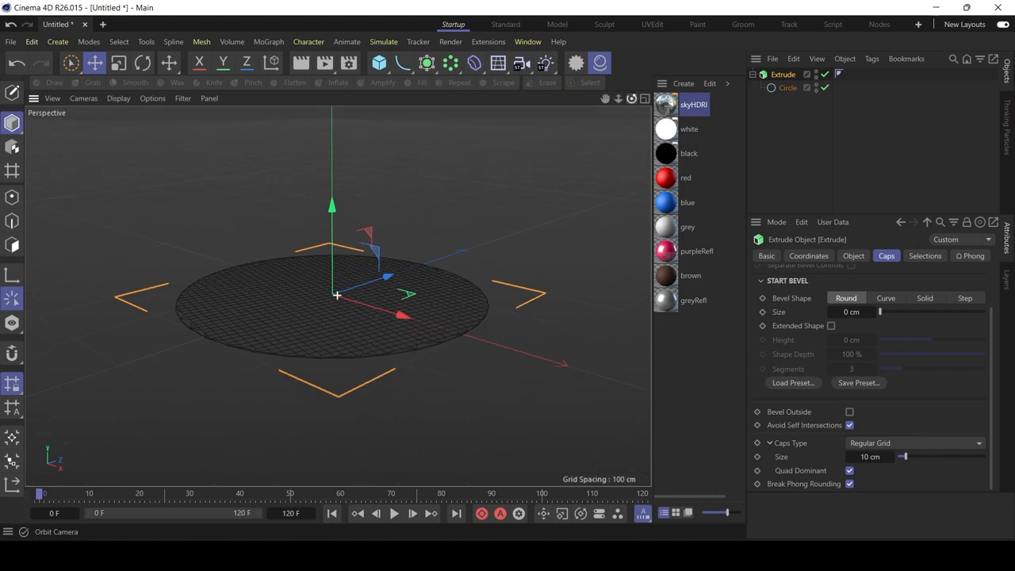
Add a particle Emitter, rotate it 90° to face upward and lower it below the disc
left_click(382, 41)
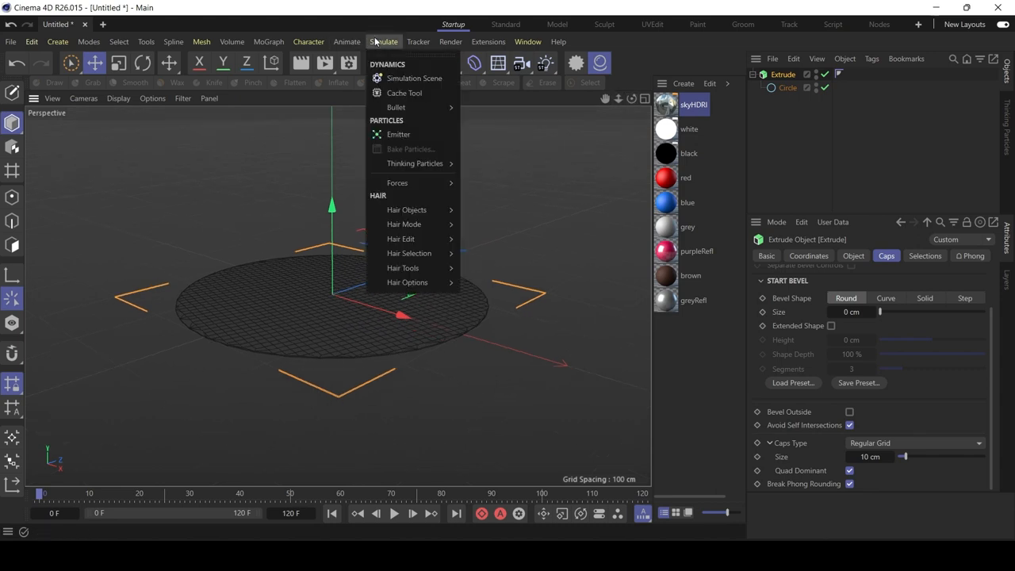
left_click(398, 134)
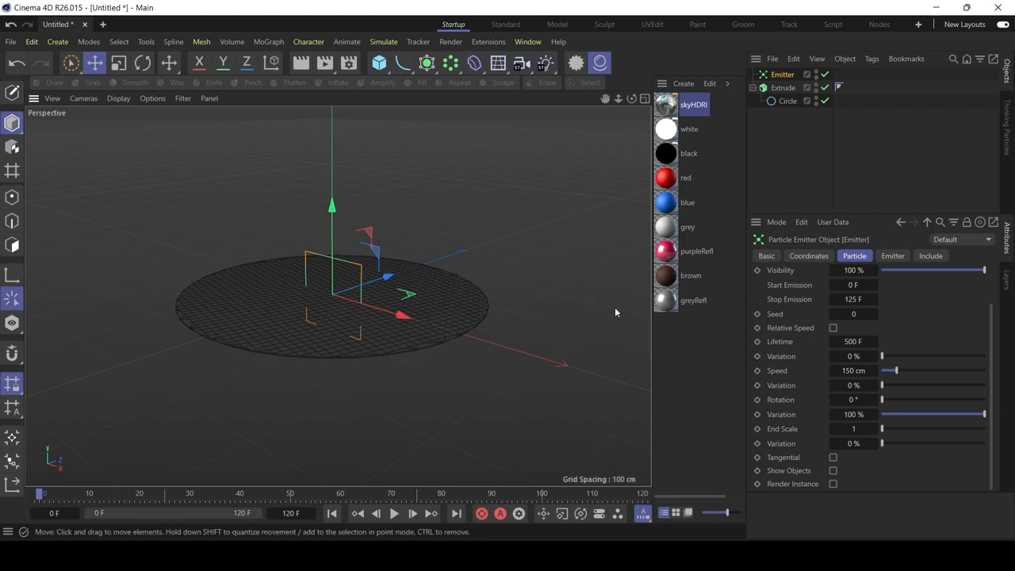
left_click(144, 63)
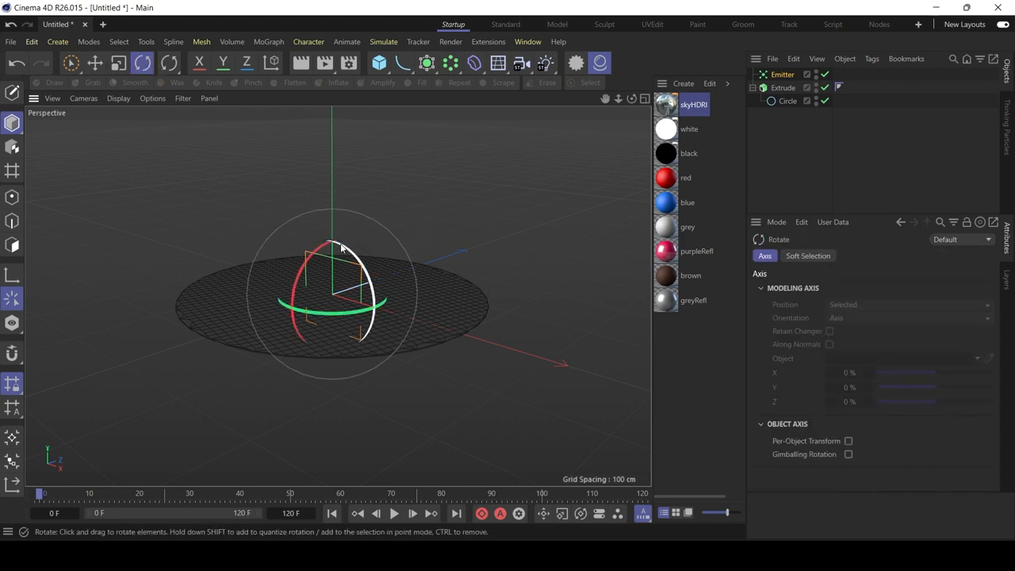
left_click_drag(337, 245, 297, 337)
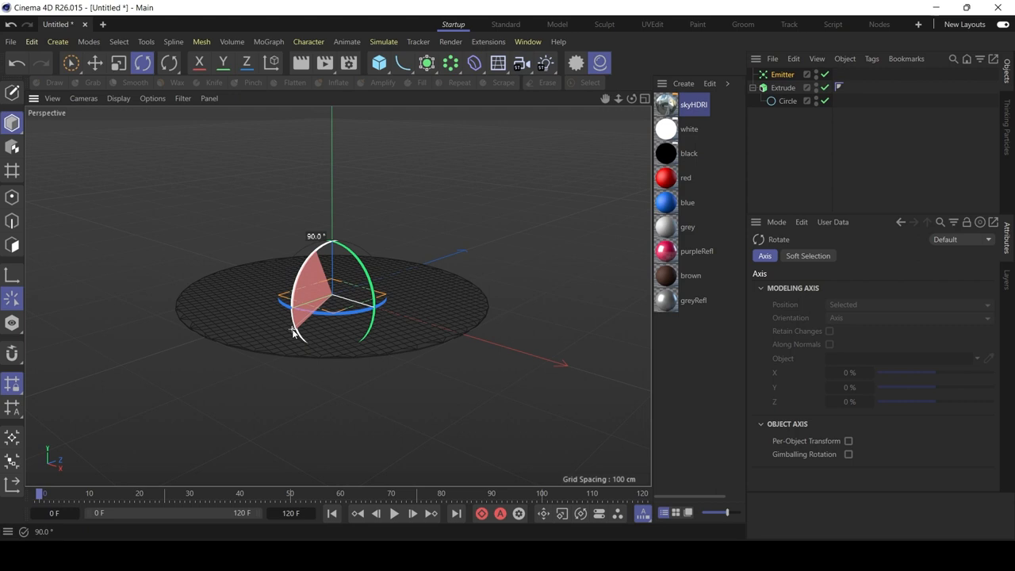
left_click(92, 63)
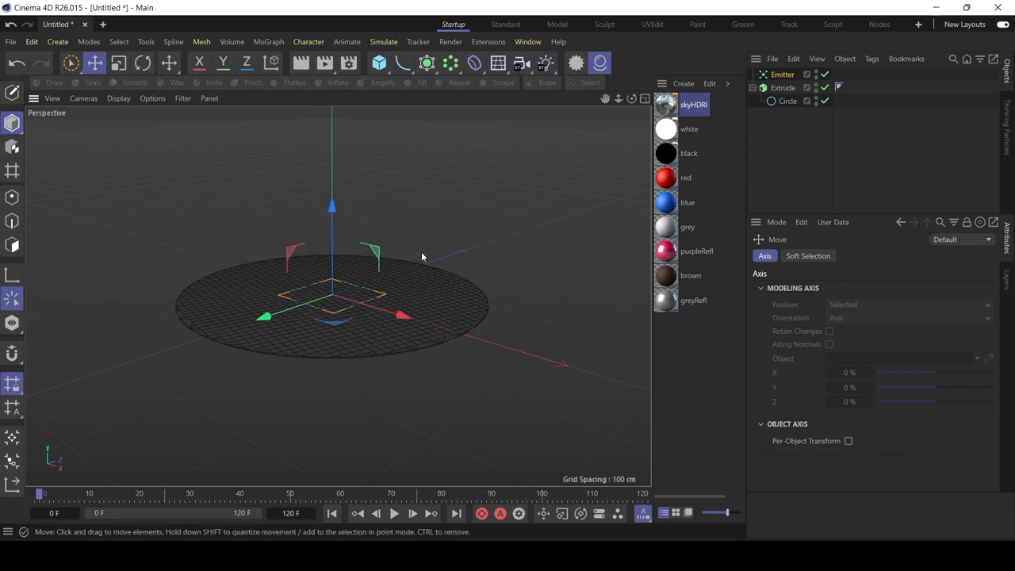
left_click_drag(332, 207, 331, 264)
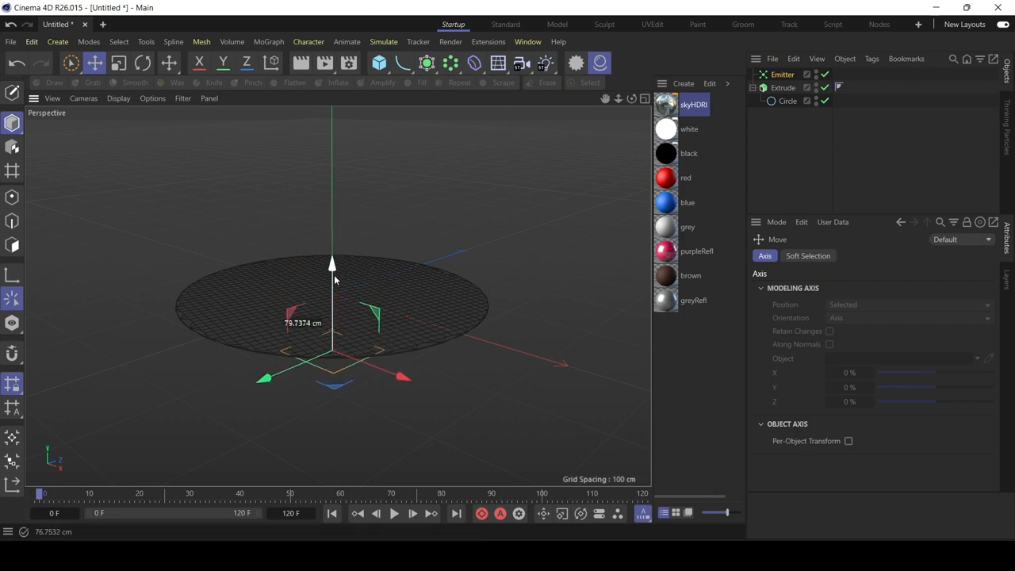
Enlarge the Emitter and play the timeline so particles rise through the disc
left_click(782, 87)
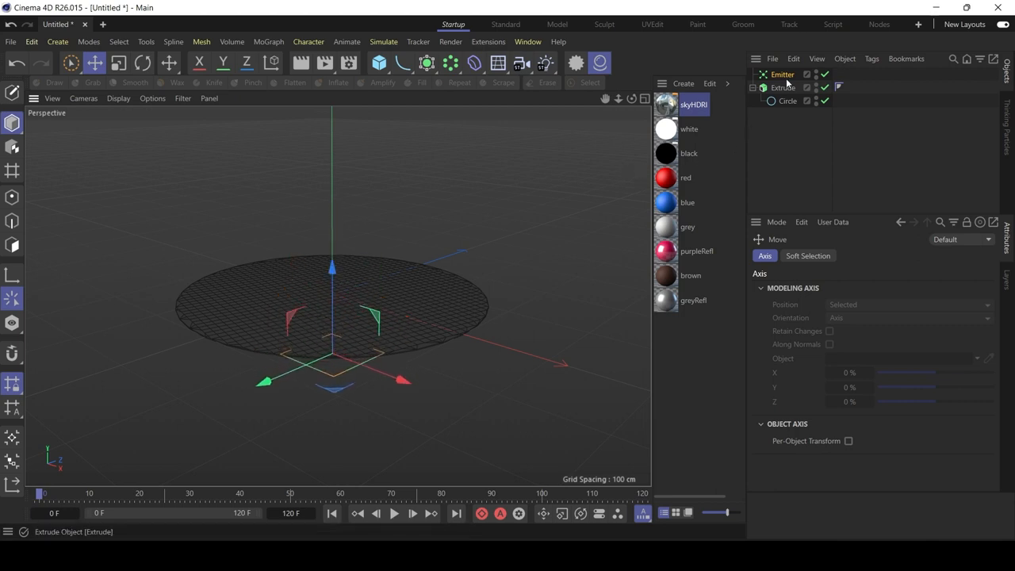
left_click(120, 63)
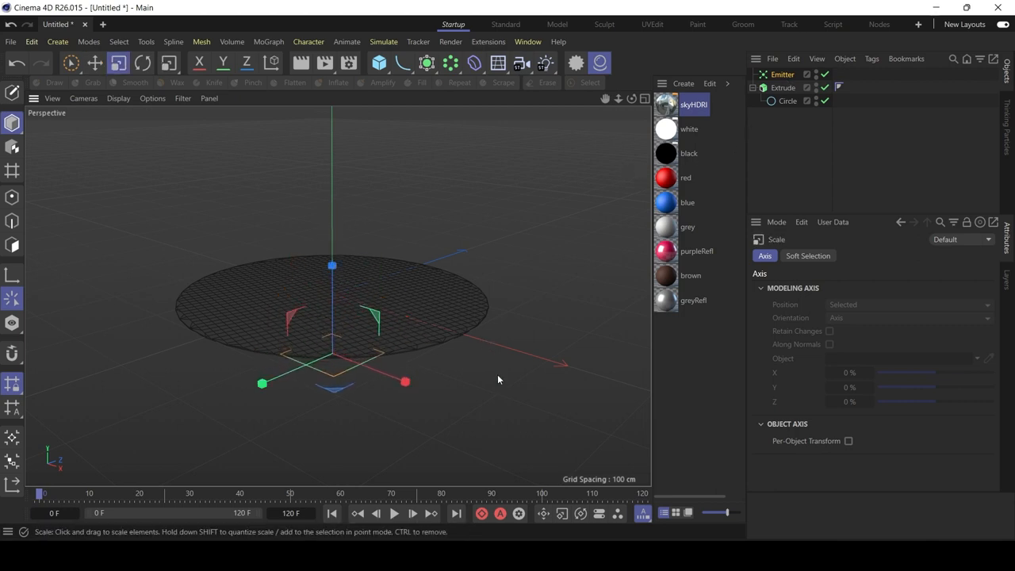
left_click_drag(405, 382, 452, 400)
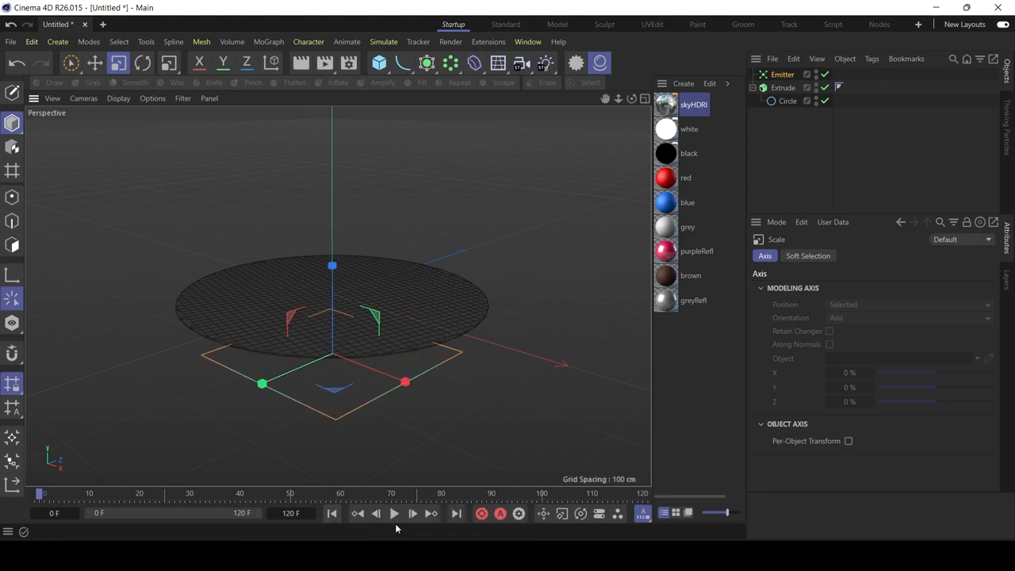
left_click(400, 513)
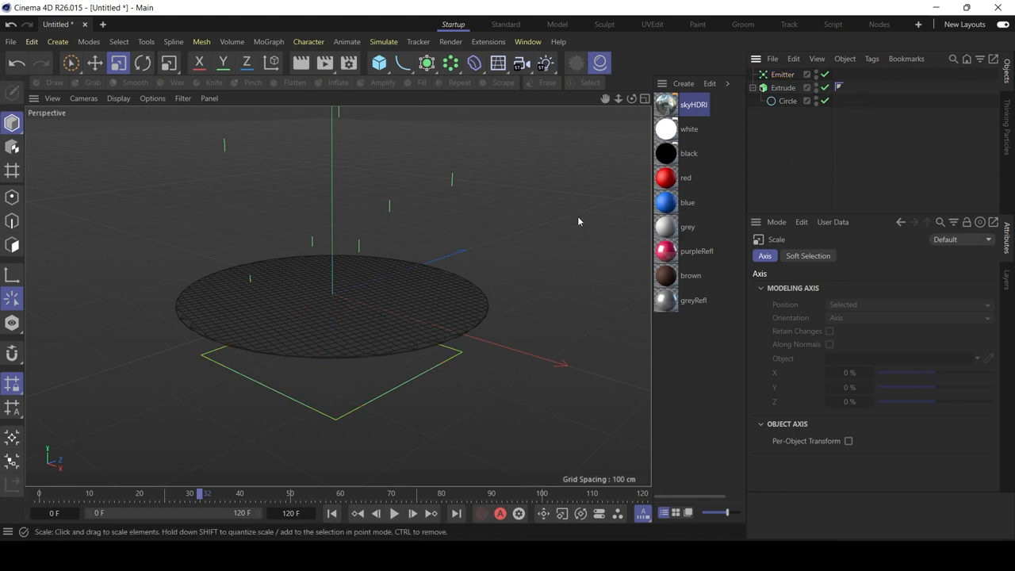
mouse_move(606, 227)
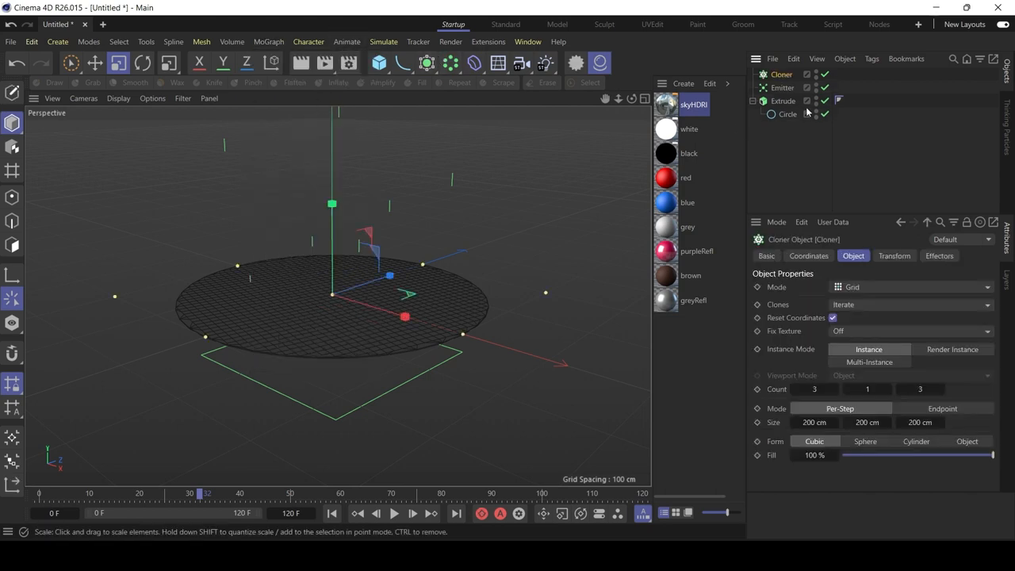
mouse_move(377, 62)
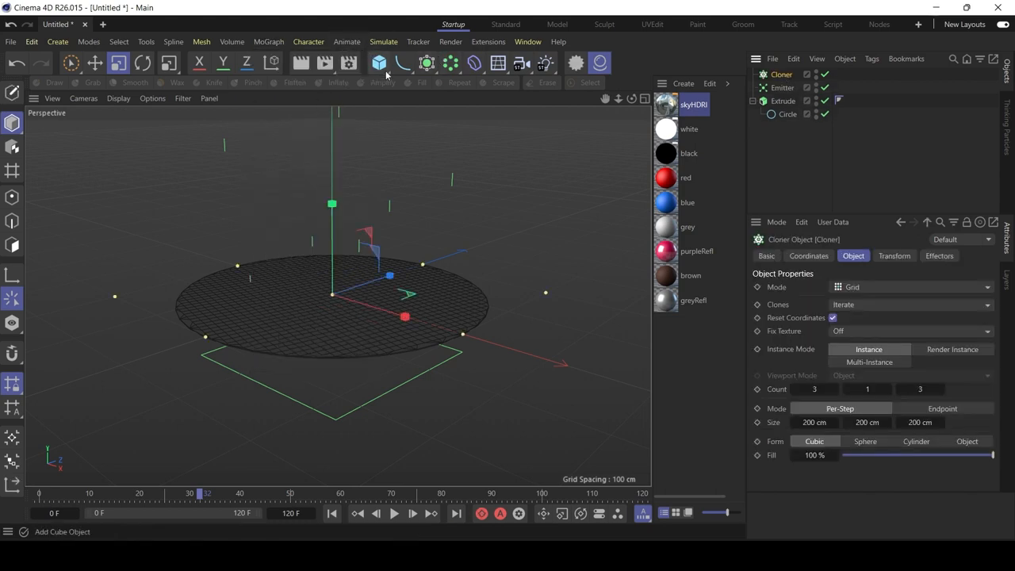
Add a Sphere and set the Cloner to Object mode with the Emitter as its clone source
left_click(379, 62)
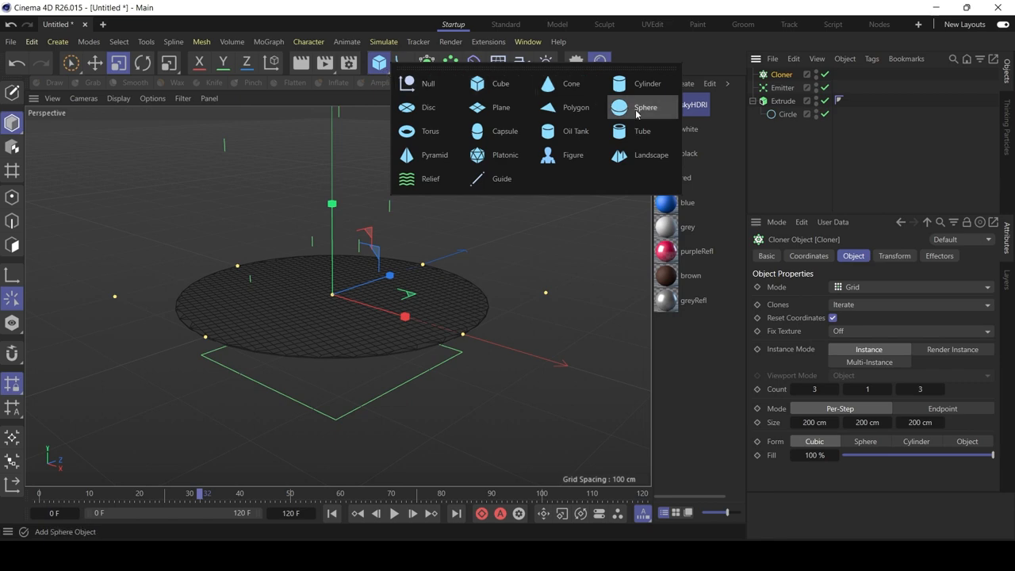
left_click(646, 106)
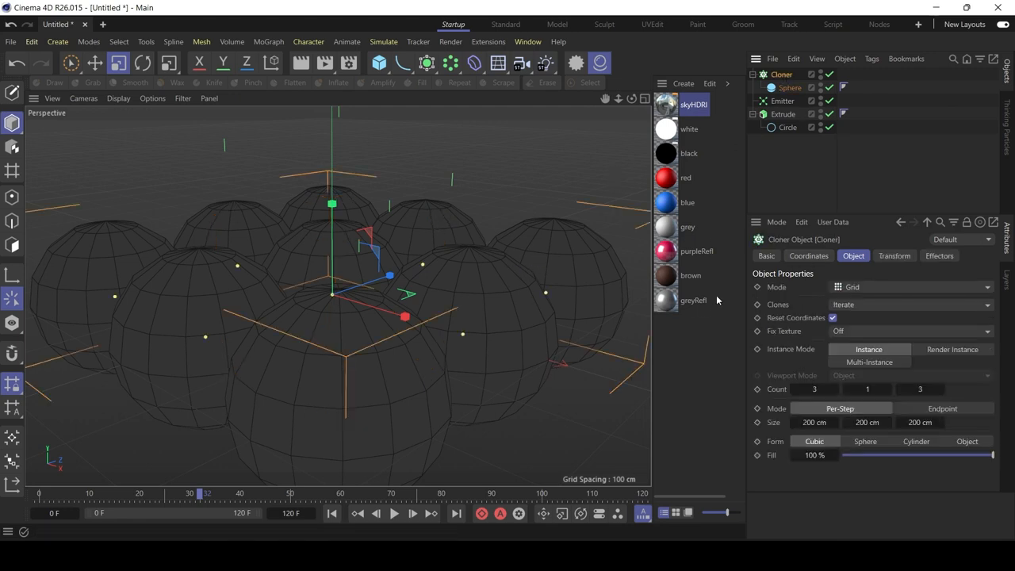
mouse_move(871, 290)
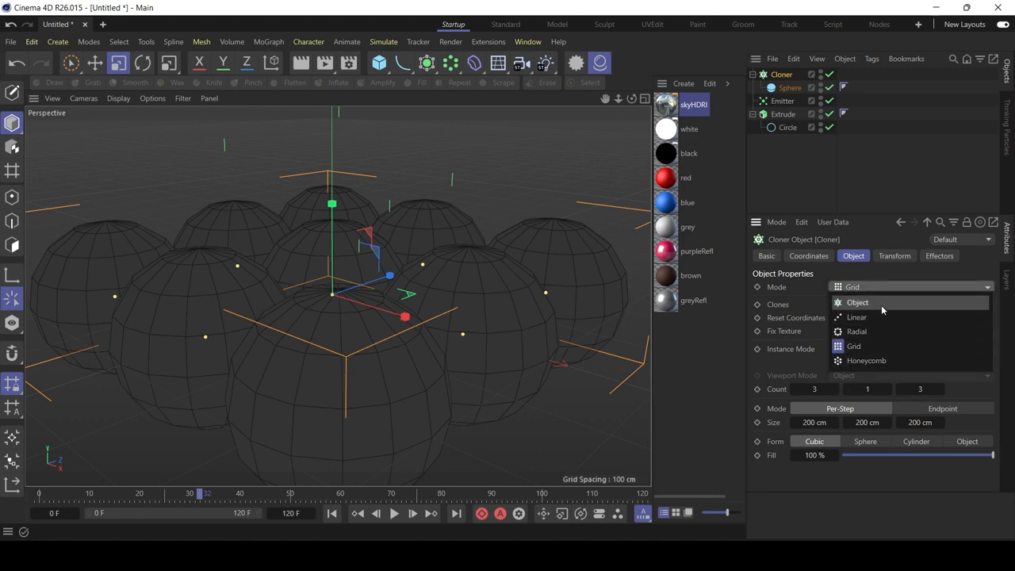
left_click(856, 302)
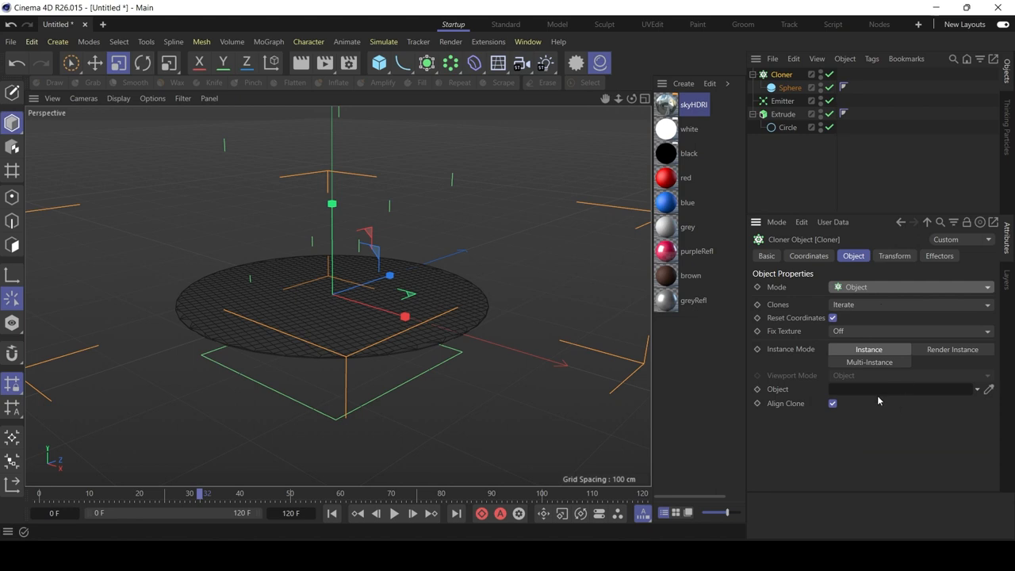
left_click(785, 128)
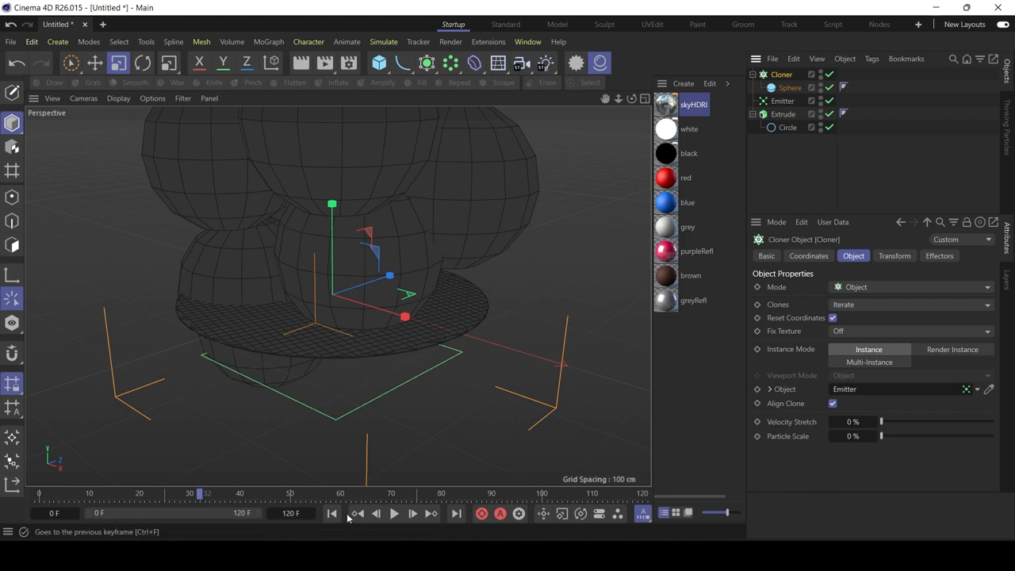
Reduce the Sphere radius to 19 cm and play the animation to preview the small bubbles
left_click(393, 515)
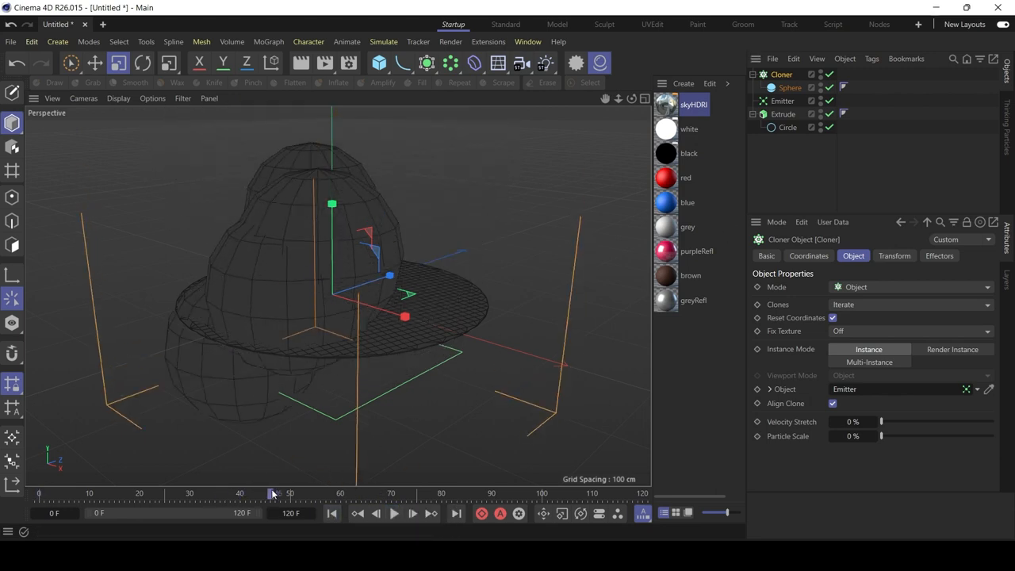
left_click(784, 87)
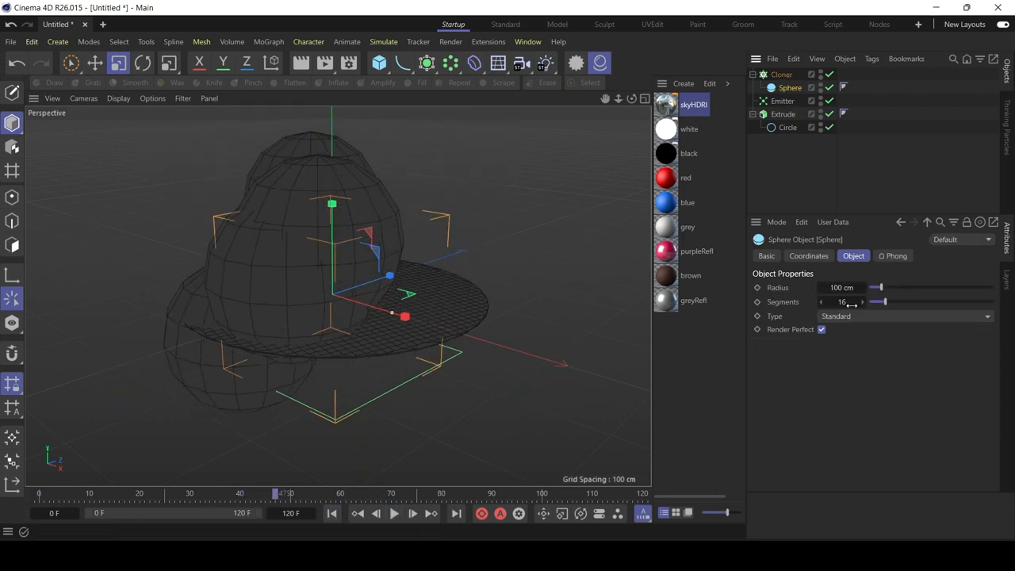
left_click_drag(876, 286, 869, 287)
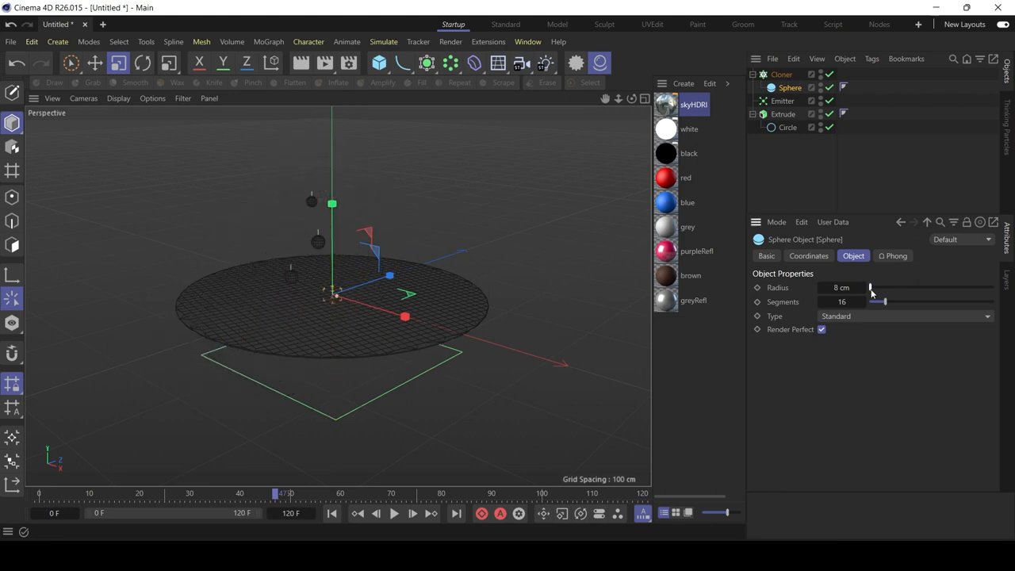
left_click_drag(871, 286, 874, 287)
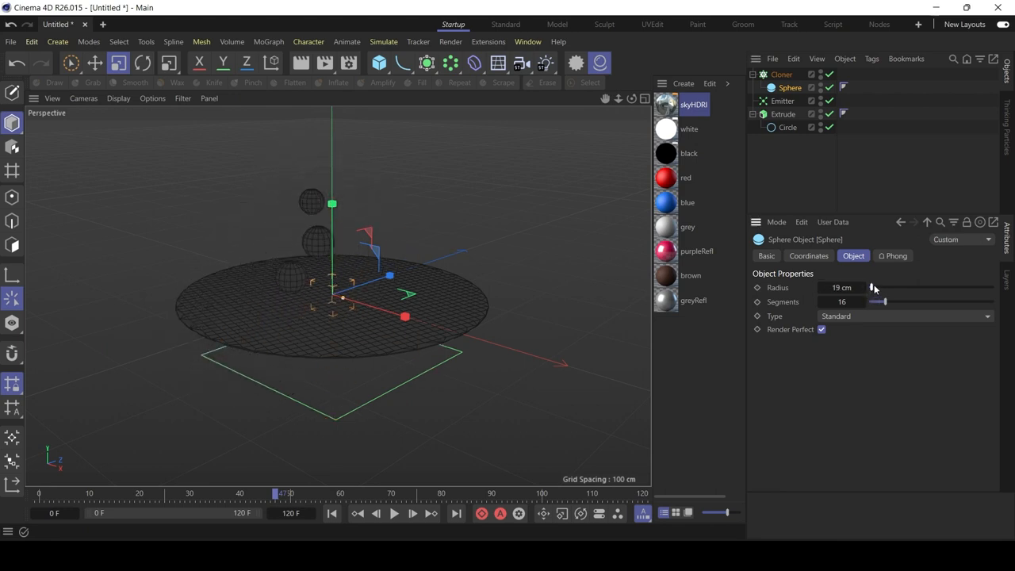
left_click(390, 515)
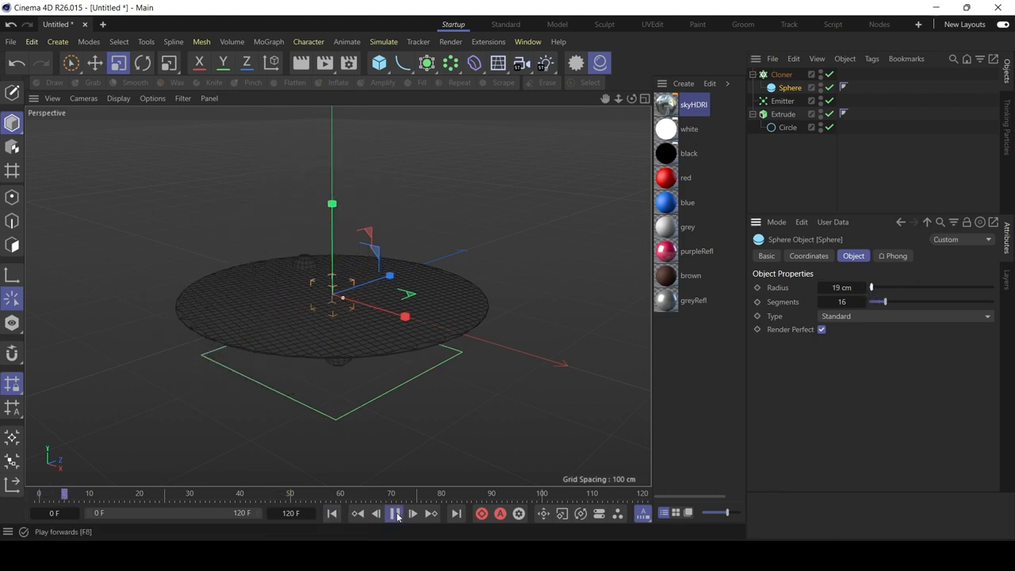
left_click(390, 516)
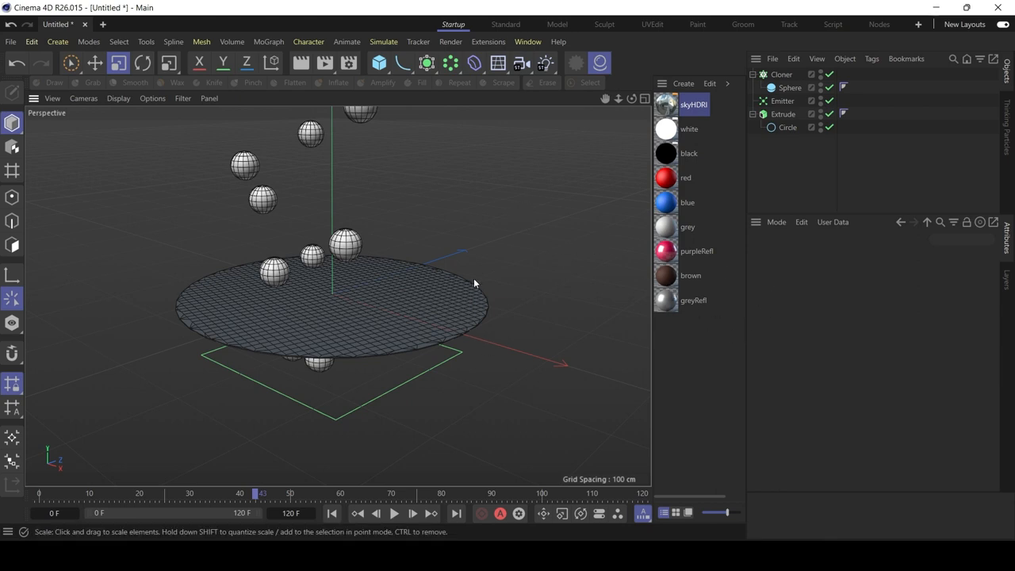
mouse_move(496, 285)
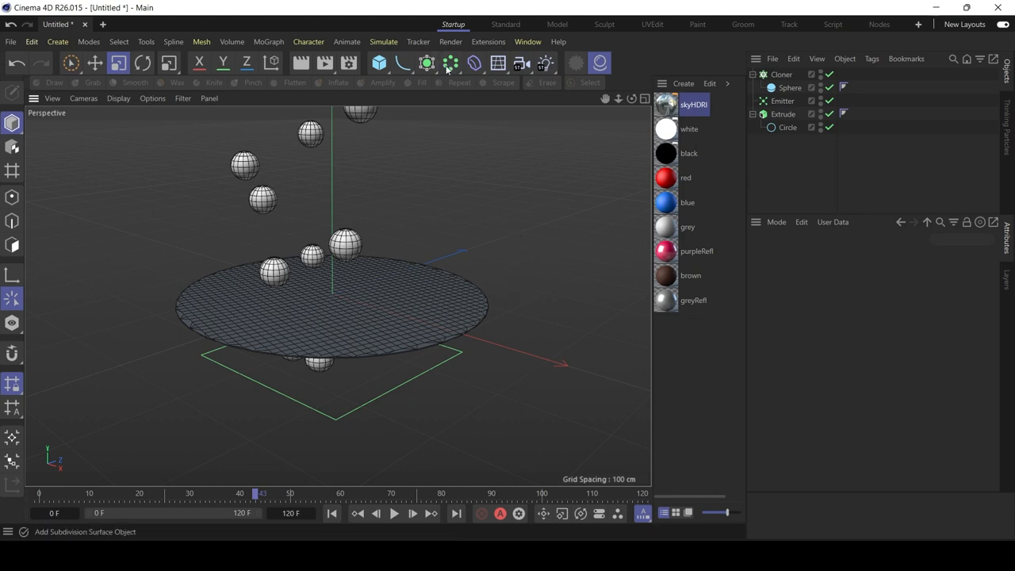
Add a Collision deformer under the Extrude with the Cloner as its collider object
left_click(472, 62)
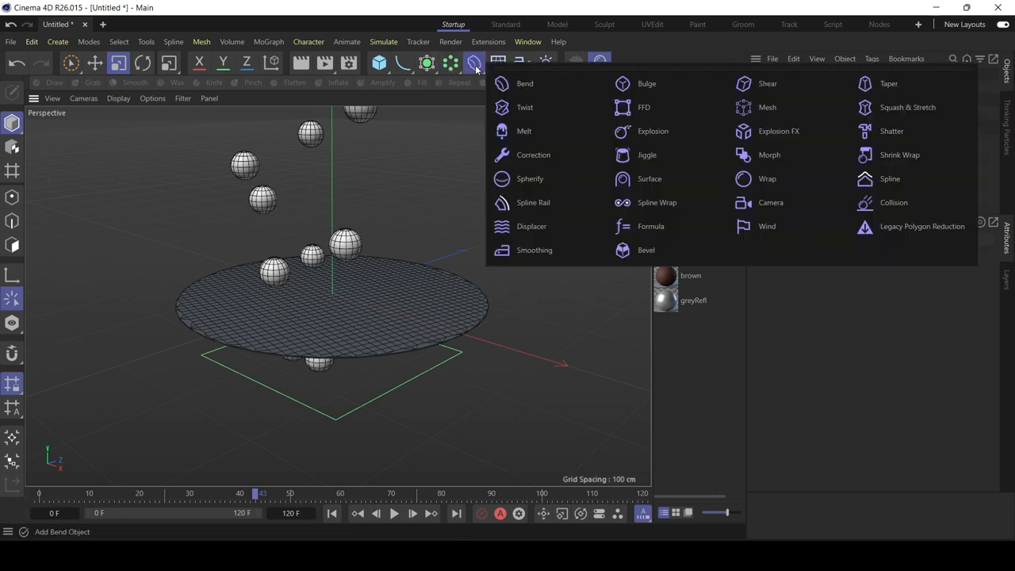
mouse_move(893, 202)
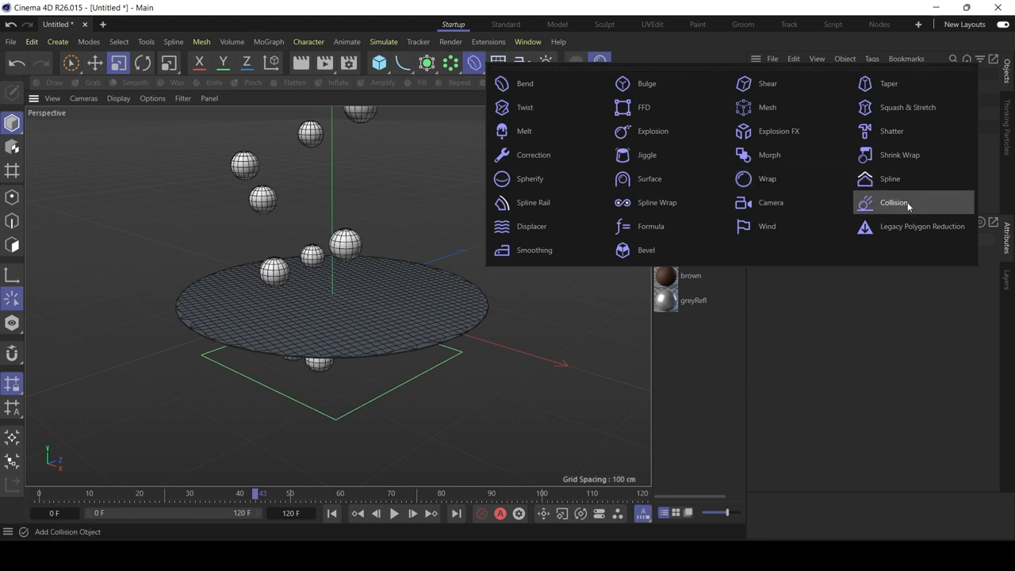
mouse_move(905, 206)
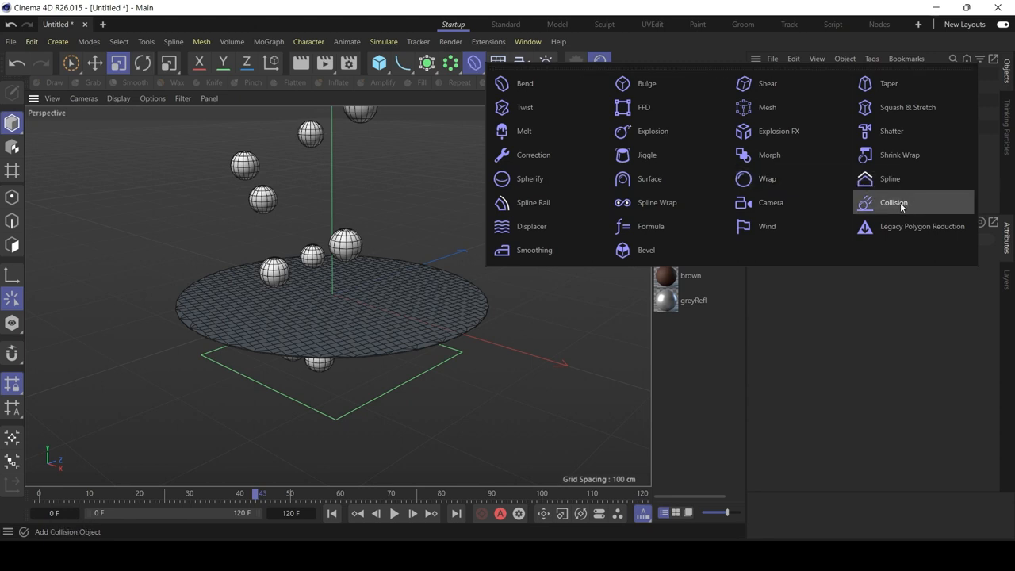
left_click(893, 202)
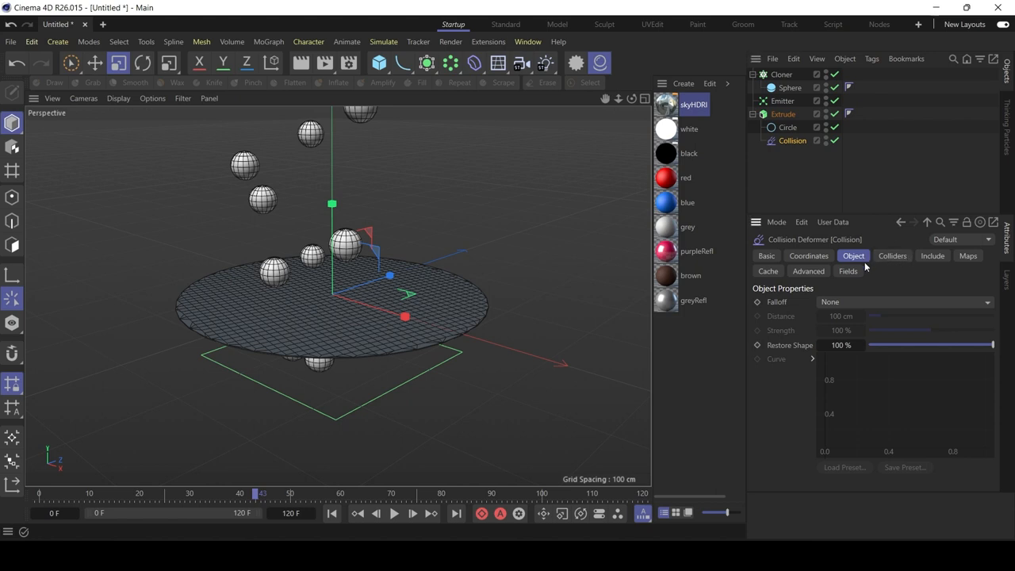
left_click(892, 256)
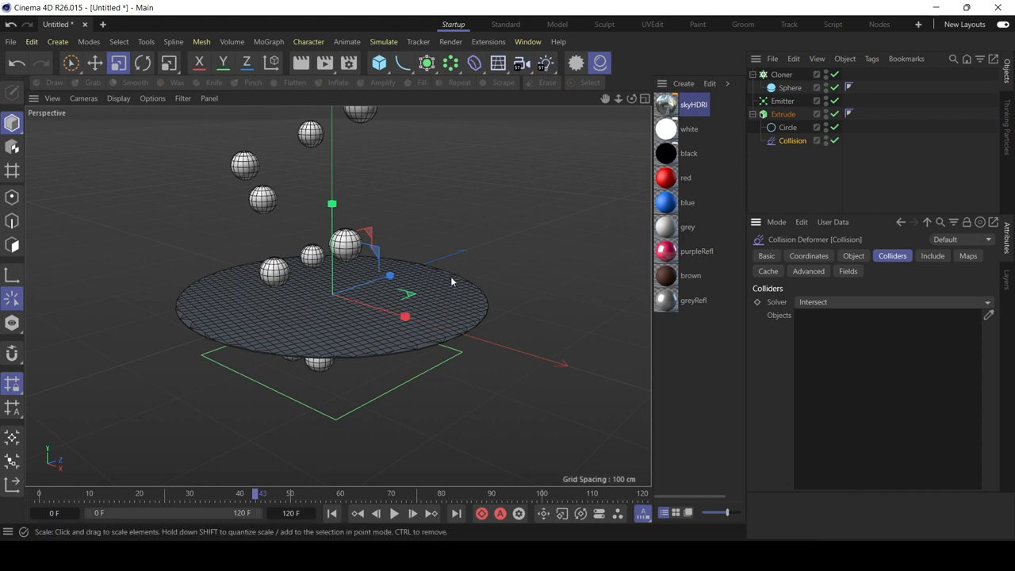
left_click(782, 101)
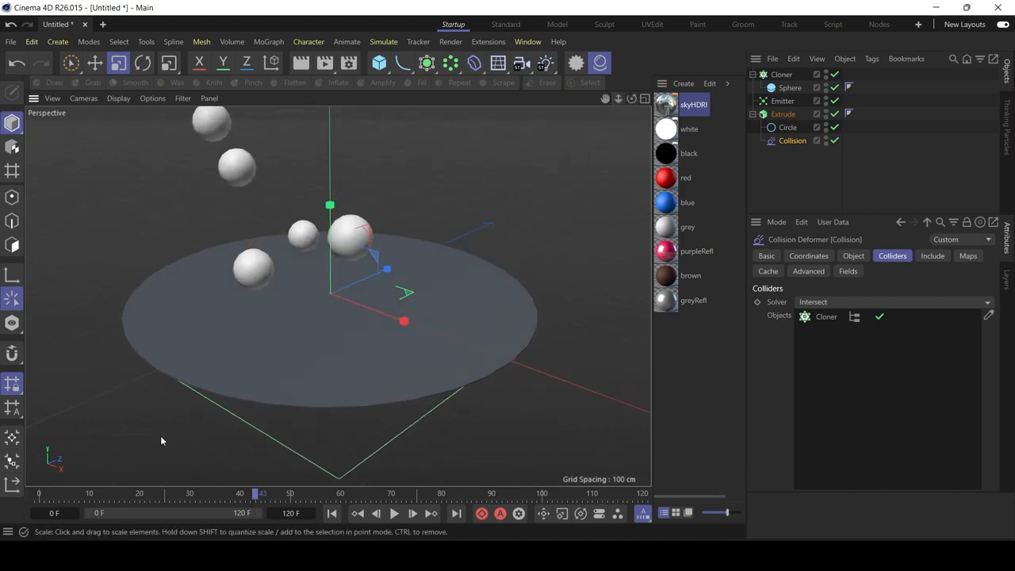
Play and pause the animation to check the spheres denting the disc
left_click(392, 515)
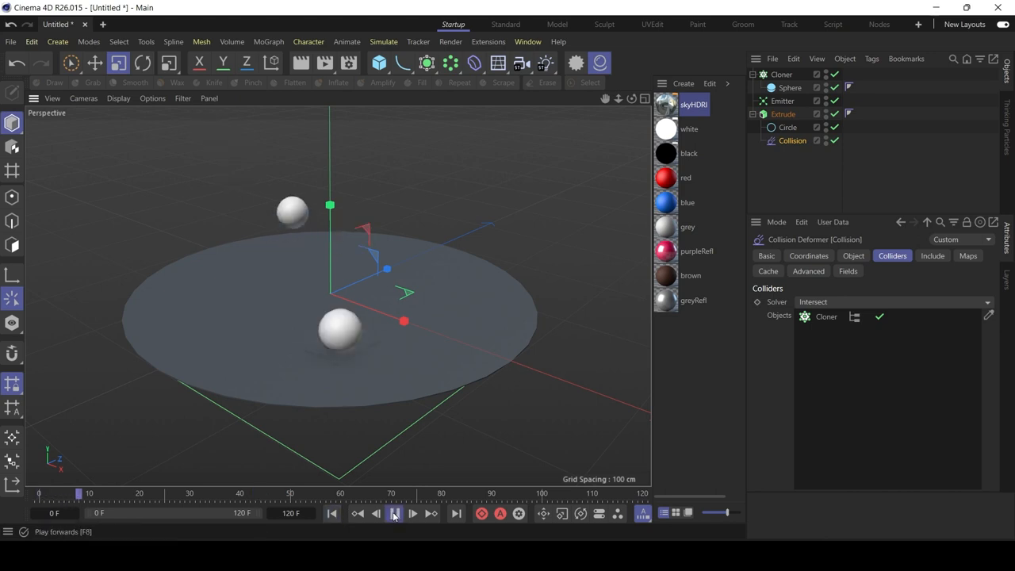
left_click(391, 517)
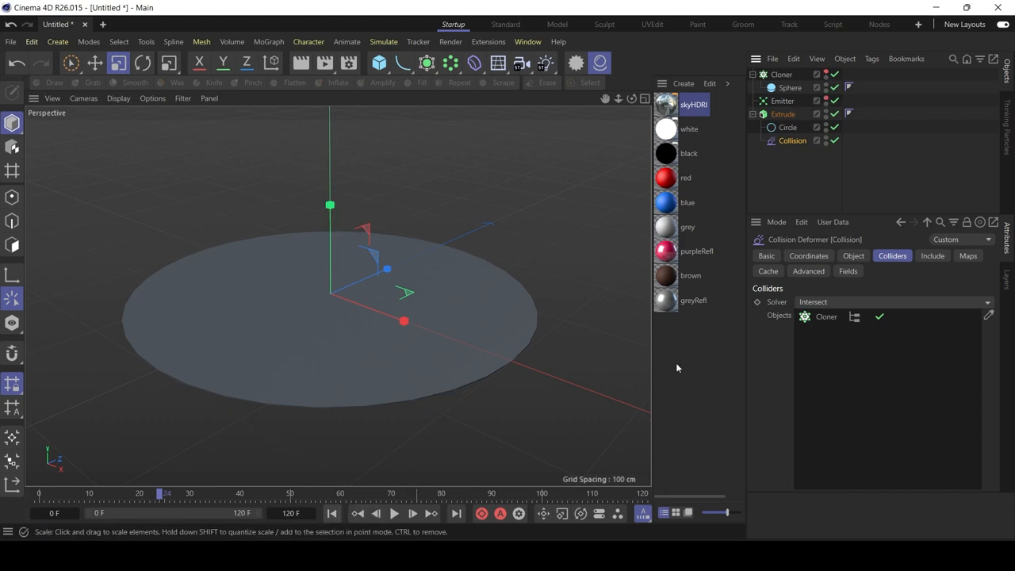
left_click(394, 514)
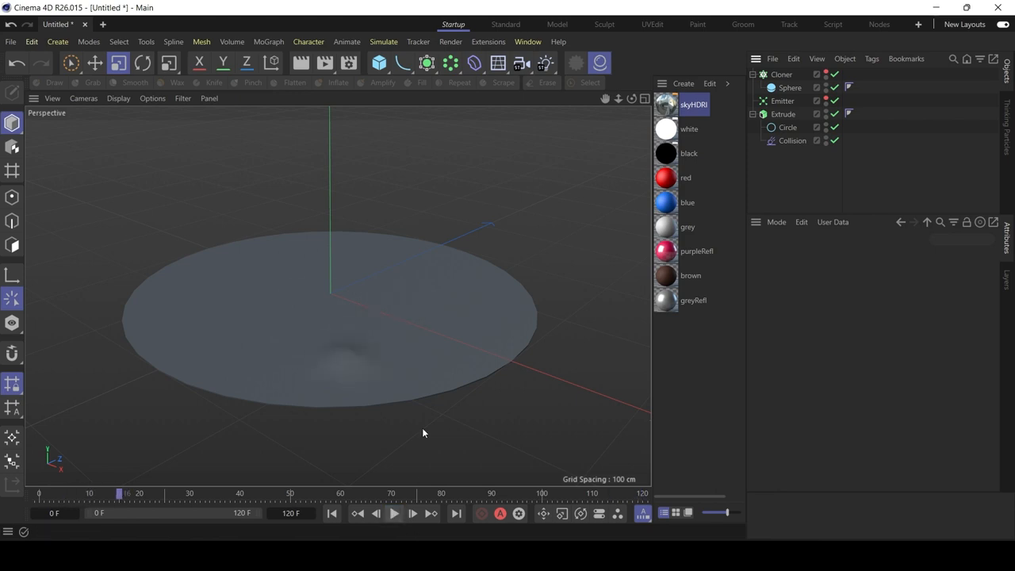
mouse_move(683, 132)
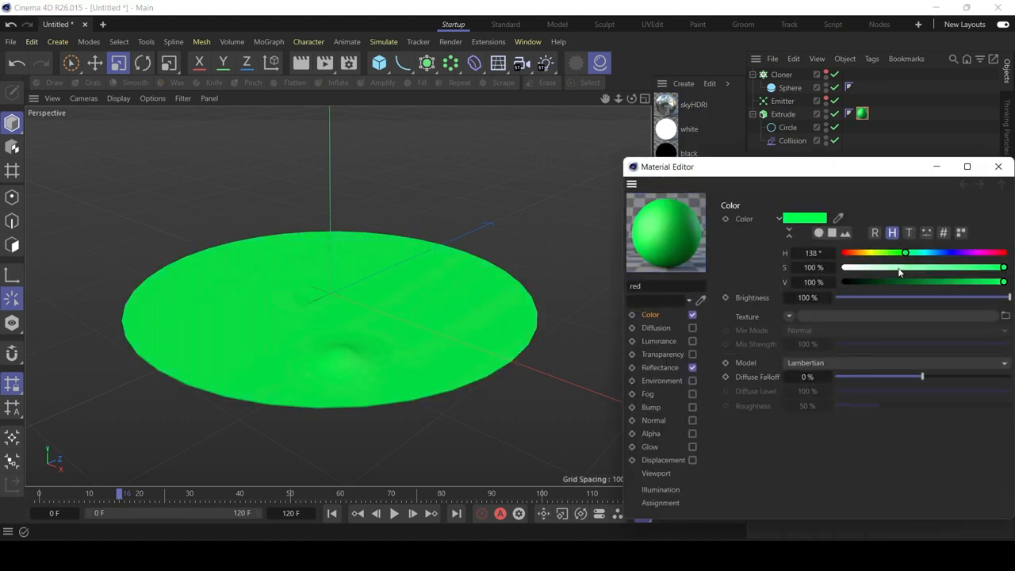
Lower the material colour's brightness to a darker green (H 138°, S 100%, V 48%)
left_click_drag(1005, 281, 920, 281)
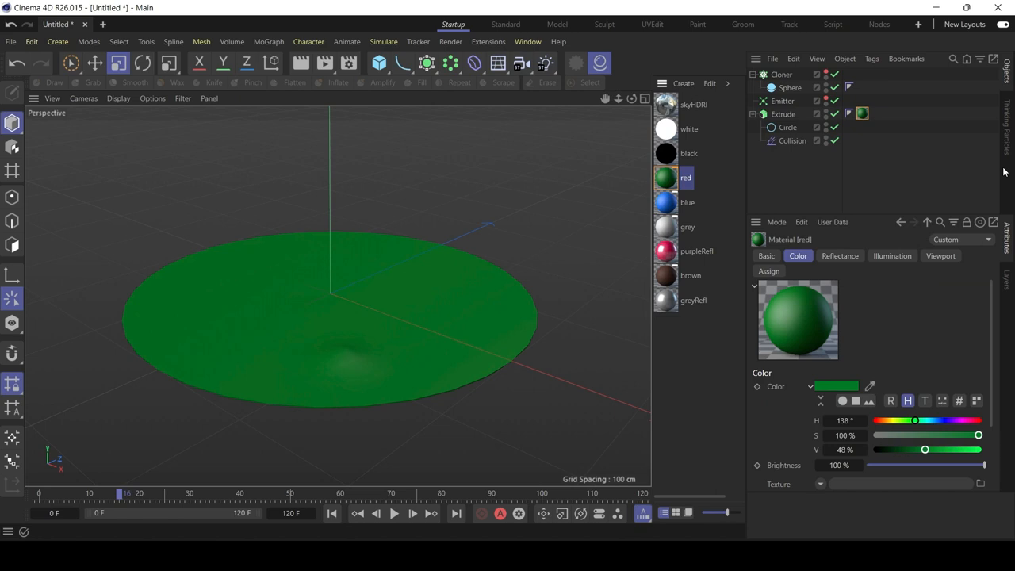
Set the Emitter's particle Speed to 70 cm and play the animation with slower bubbles
left_click(782, 101)
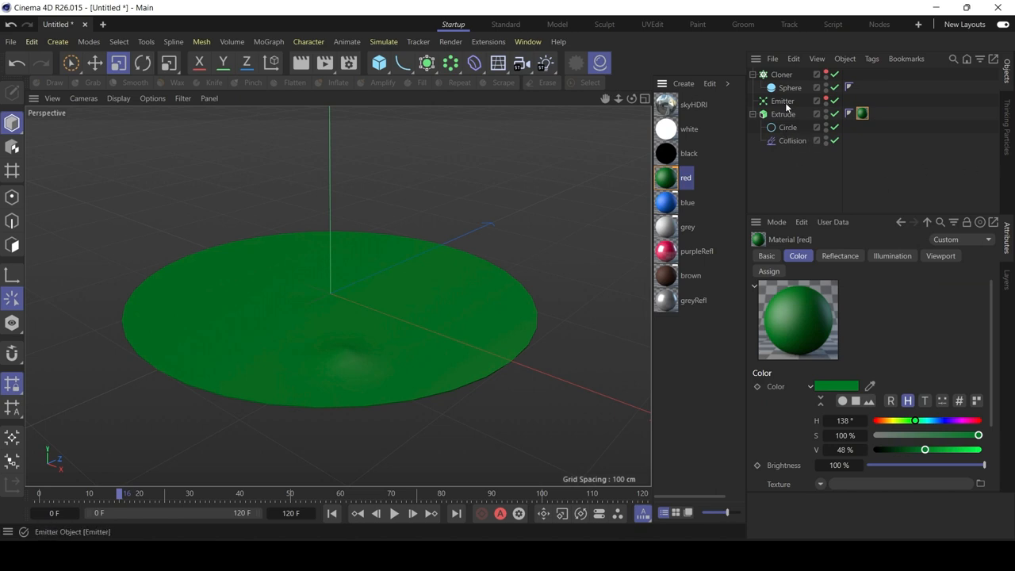
left_click(783, 100)
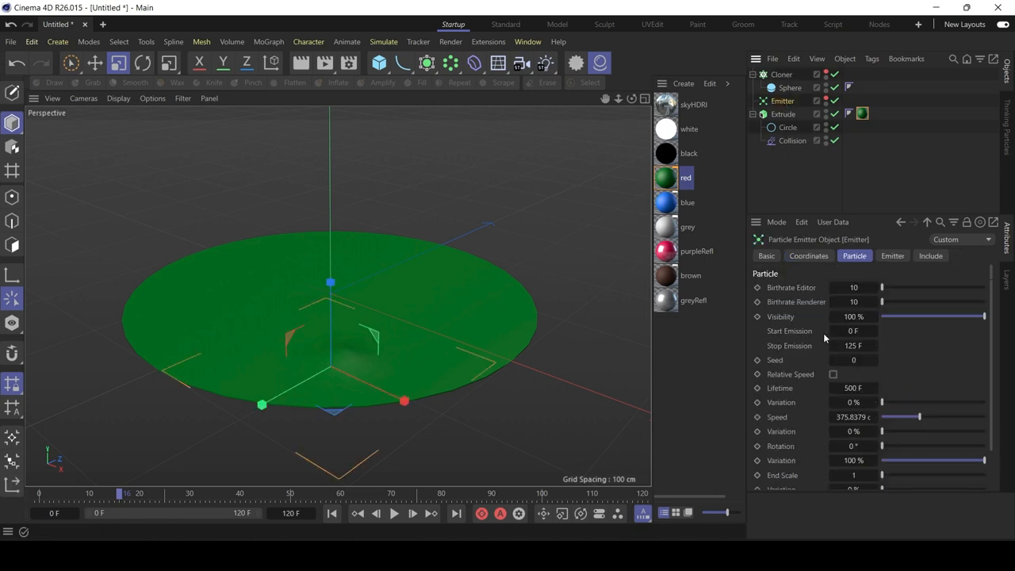
left_click(852, 416)
type("70")
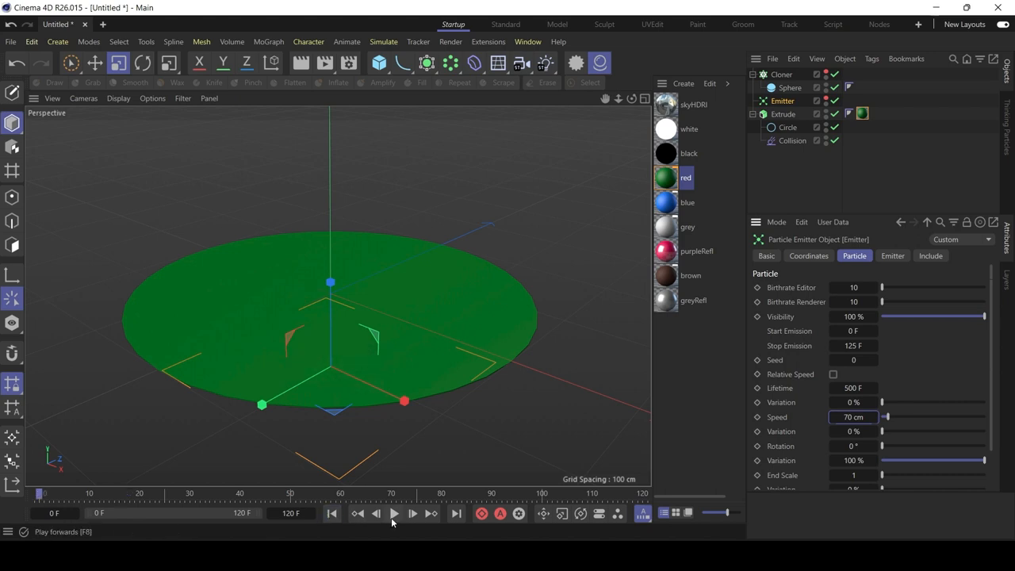
left_click(394, 515)
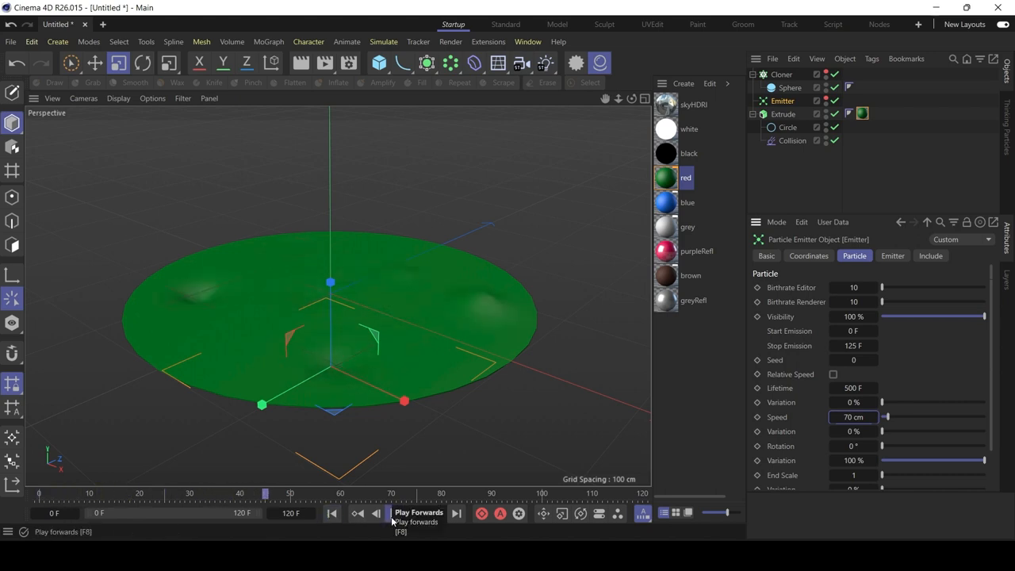
left_click(418, 512)
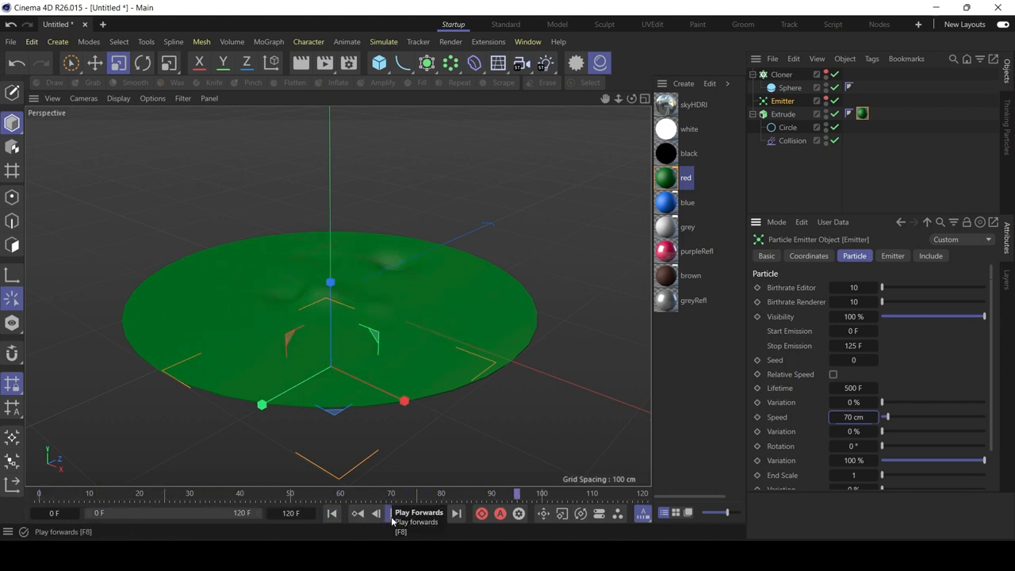
left_click(419, 513)
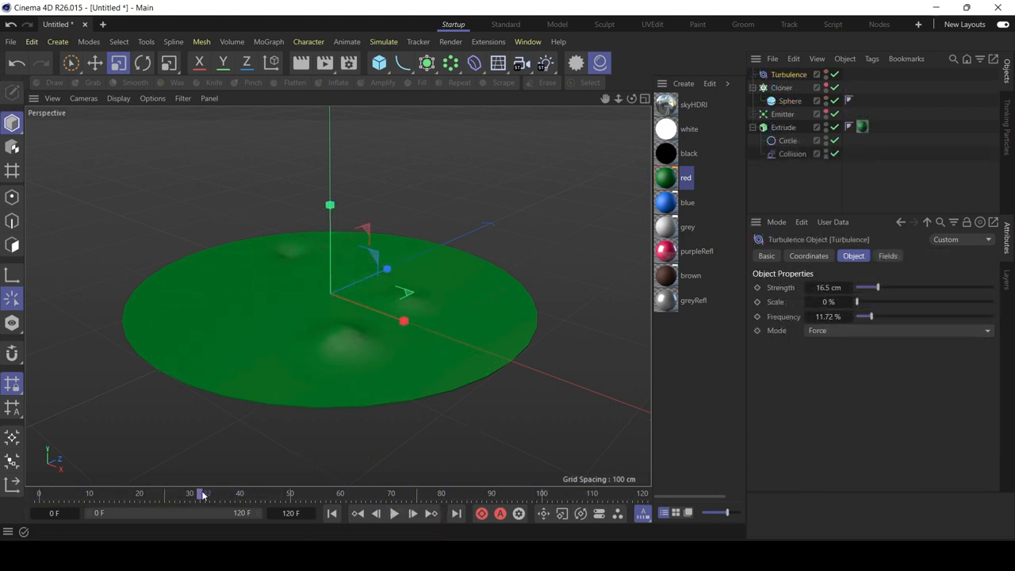
Scrub the timeline, then set the Collision deformer's Stretch and Relax to 1 in Advanced
left_click_drag(200, 493, 244, 493)
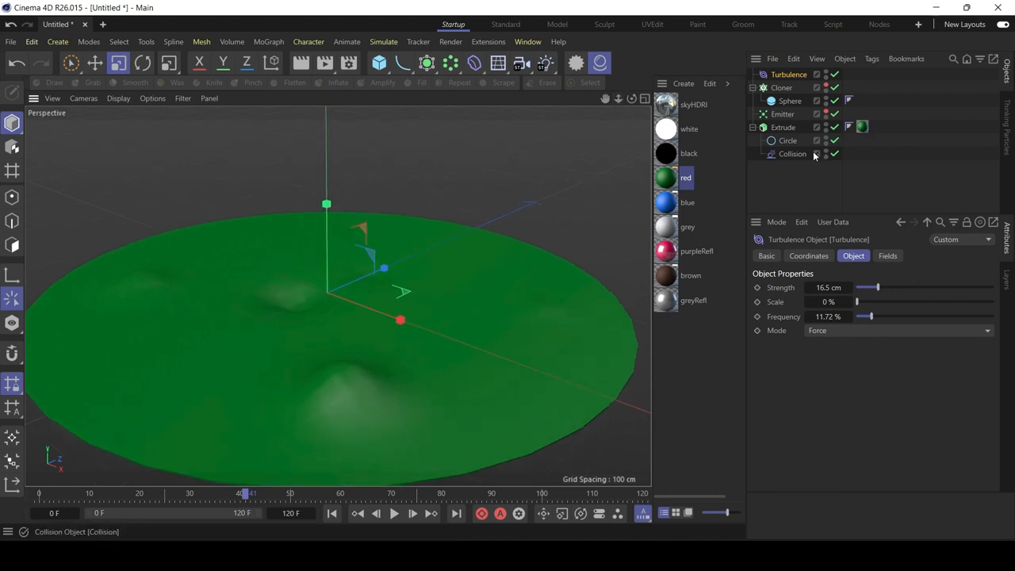
left_click(791, 154)
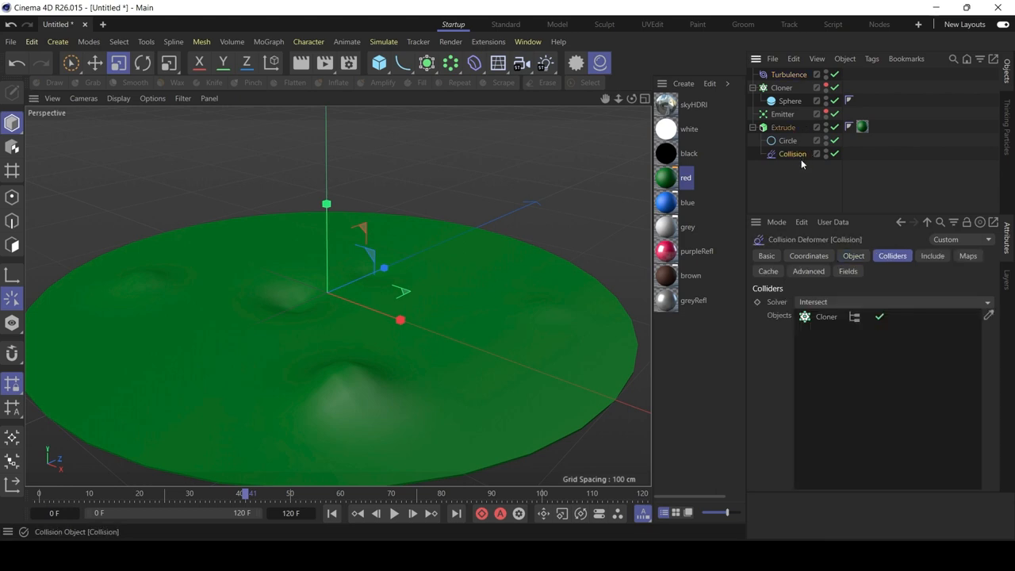
left_click(808, 255)
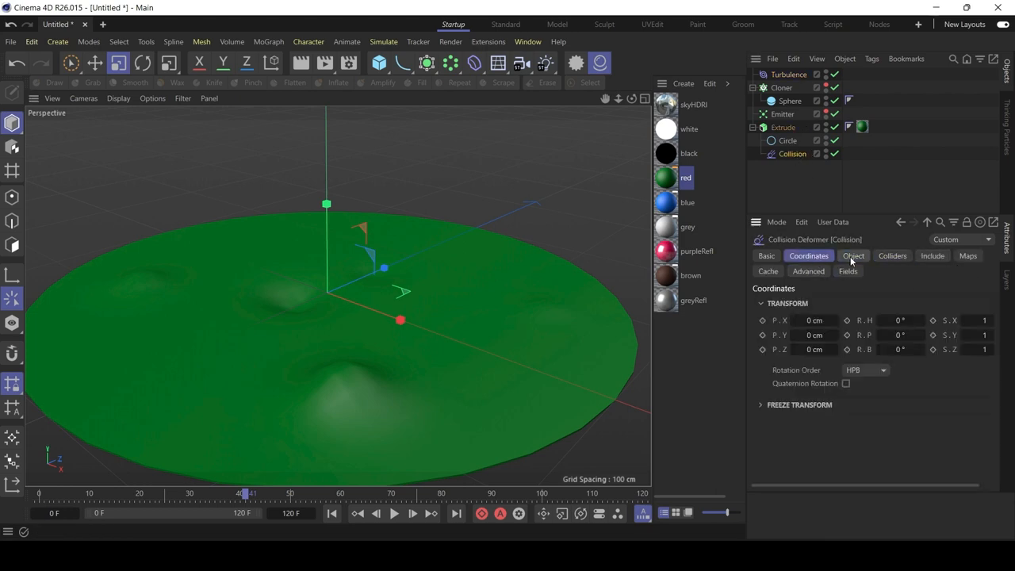
left_click(807, 271)
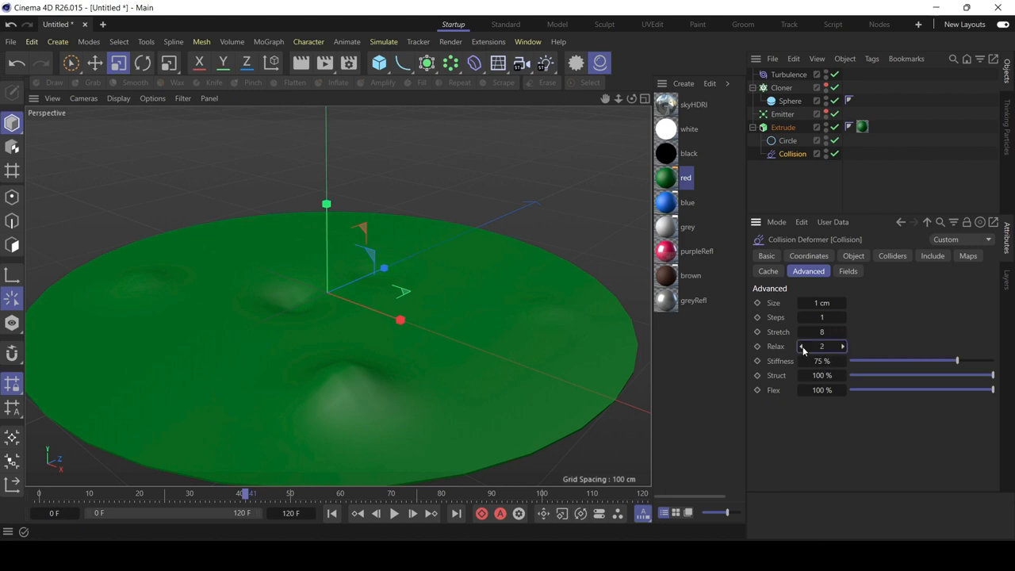
left_click(803, 346)
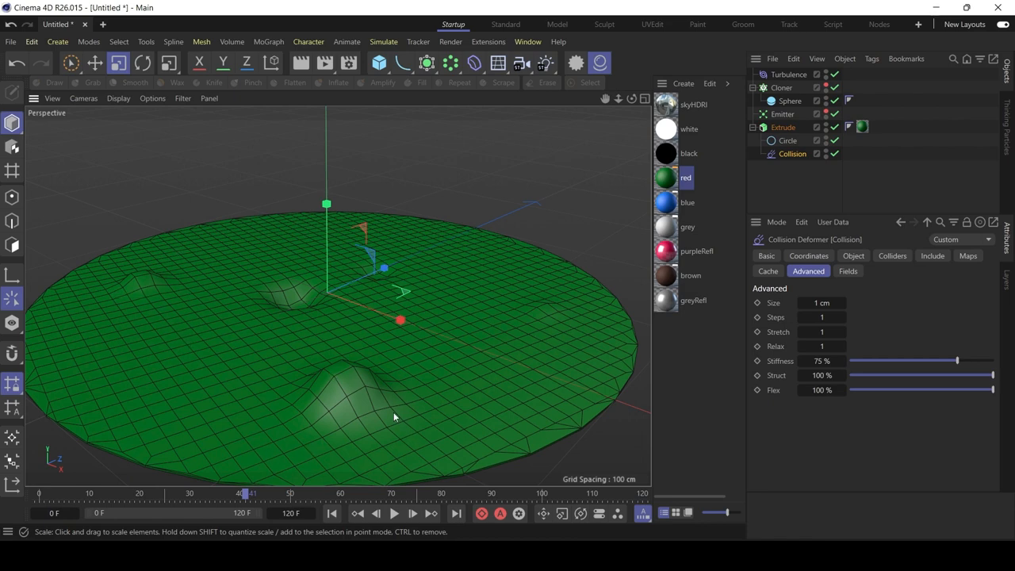
mouse_move(598, 323)
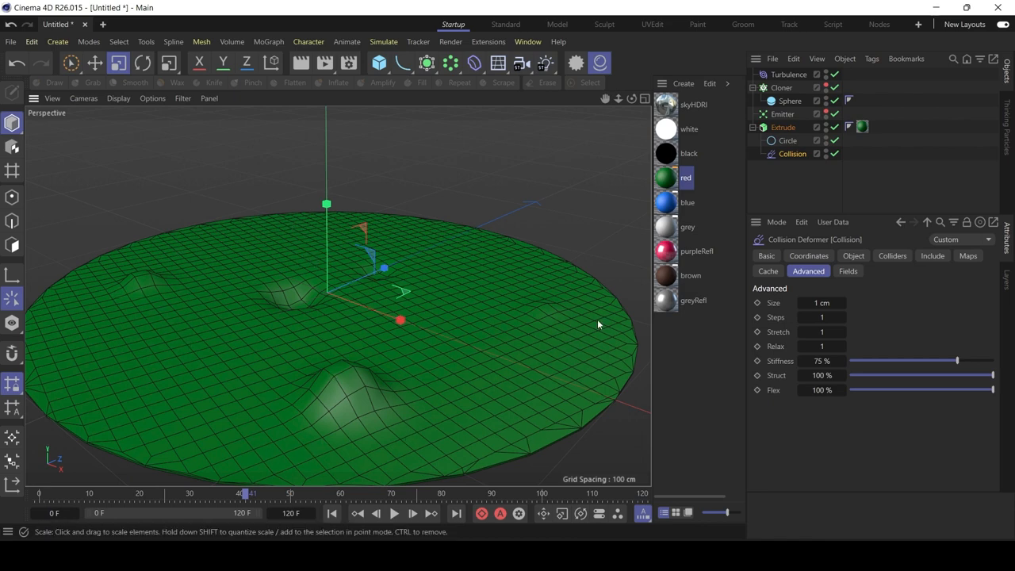
Set the Extrude cap's Regular Grid size to 3 cm and replay the bubbling animation
left_click(782, 127)
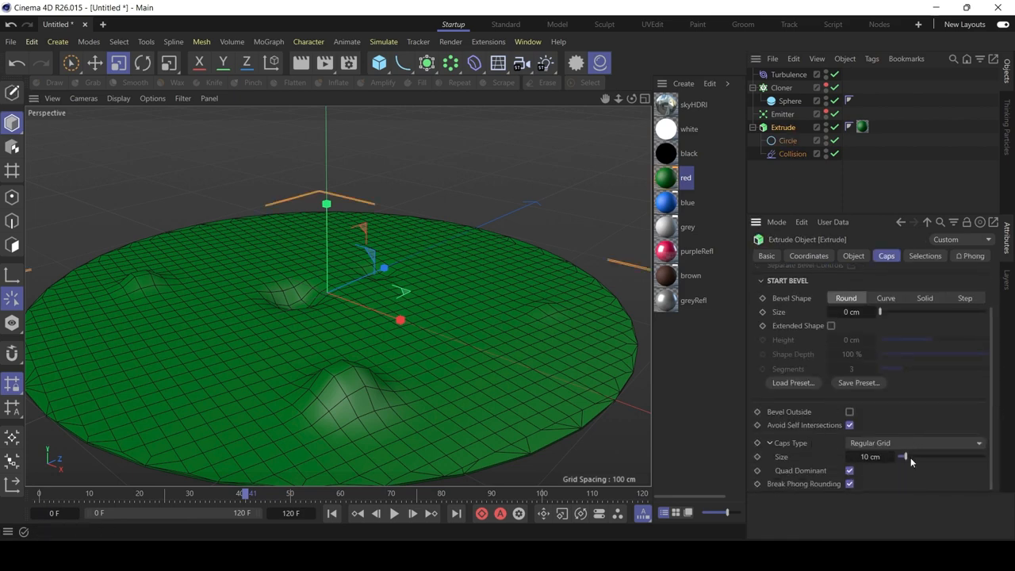
left_click(869, 456)
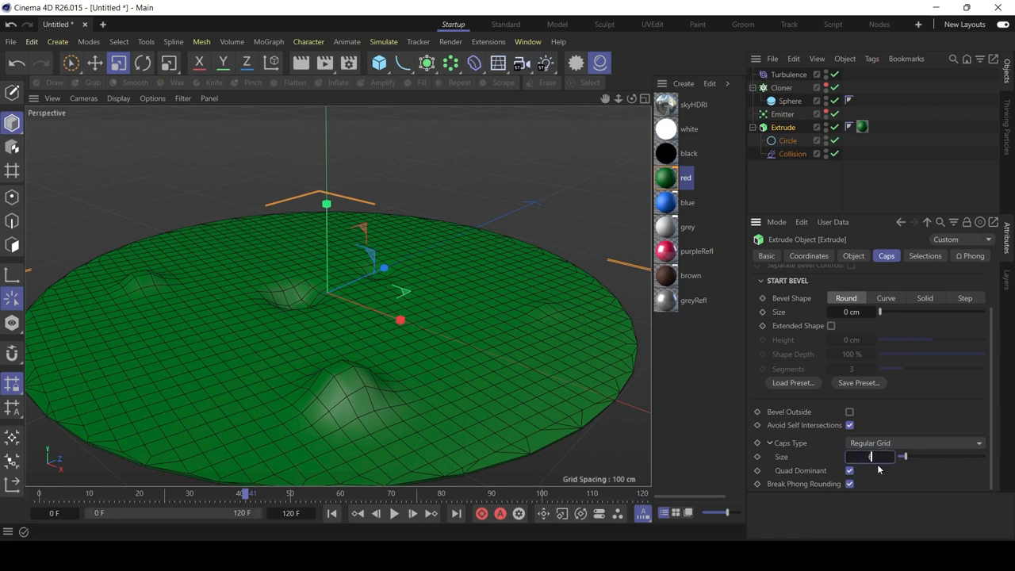
type("6 cm")
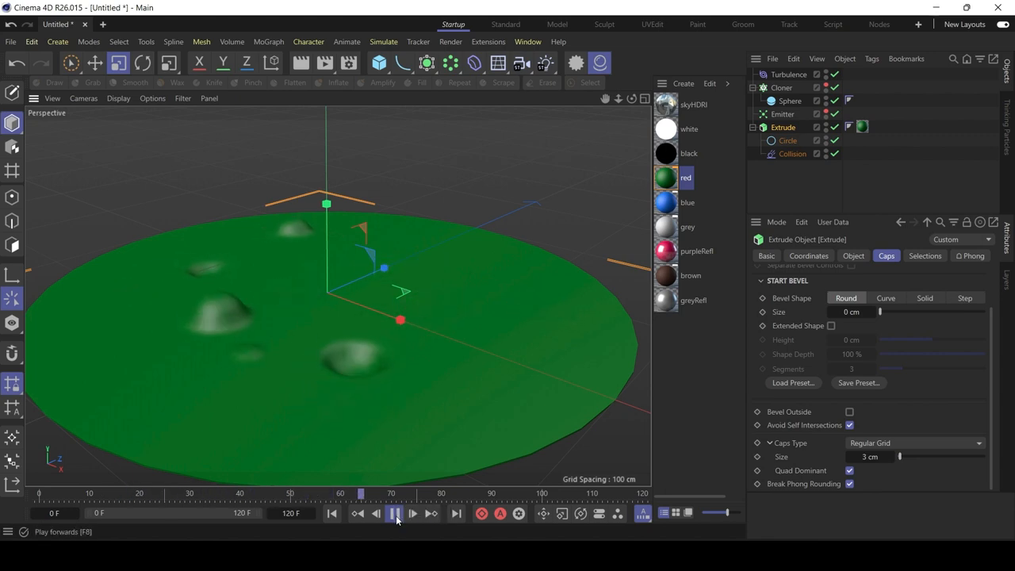
left_click(394, 514)
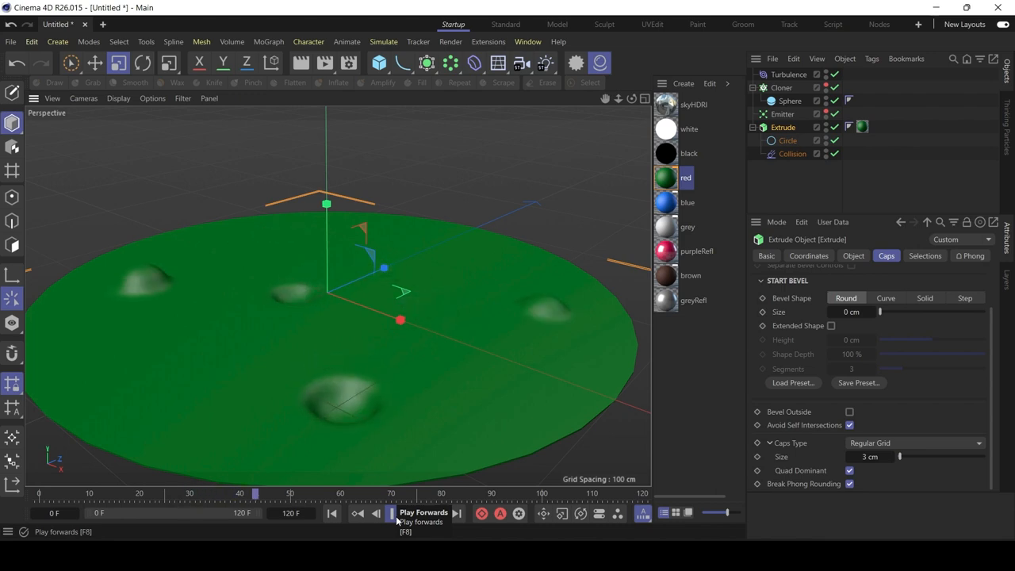
left_click(385, 518)
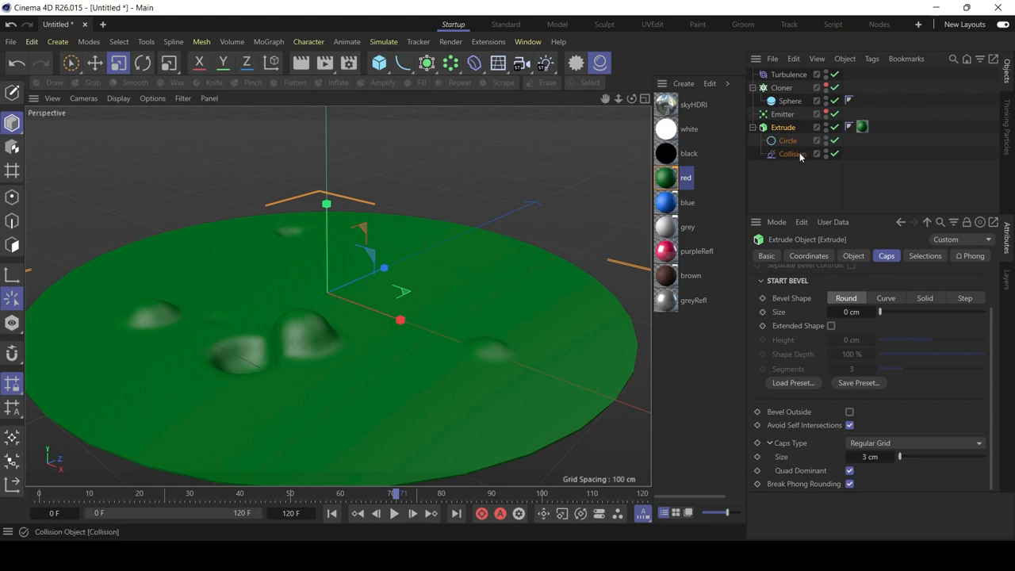
left_click(791, 153)
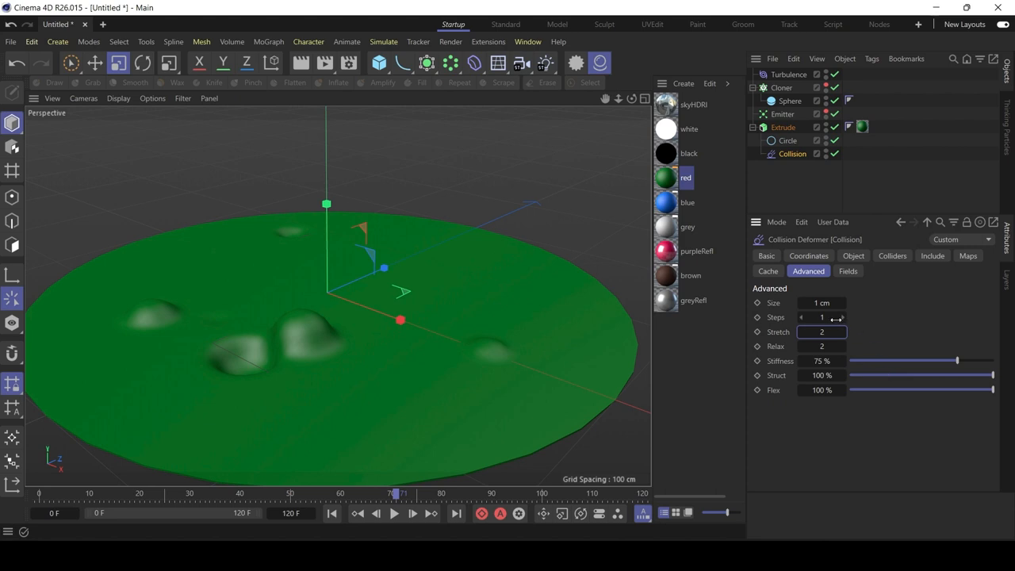
Set Collision Stiffness to 92% with Flex kept at 100% and replay the bubbles
left_click_drag(957, 361, 870, 360)
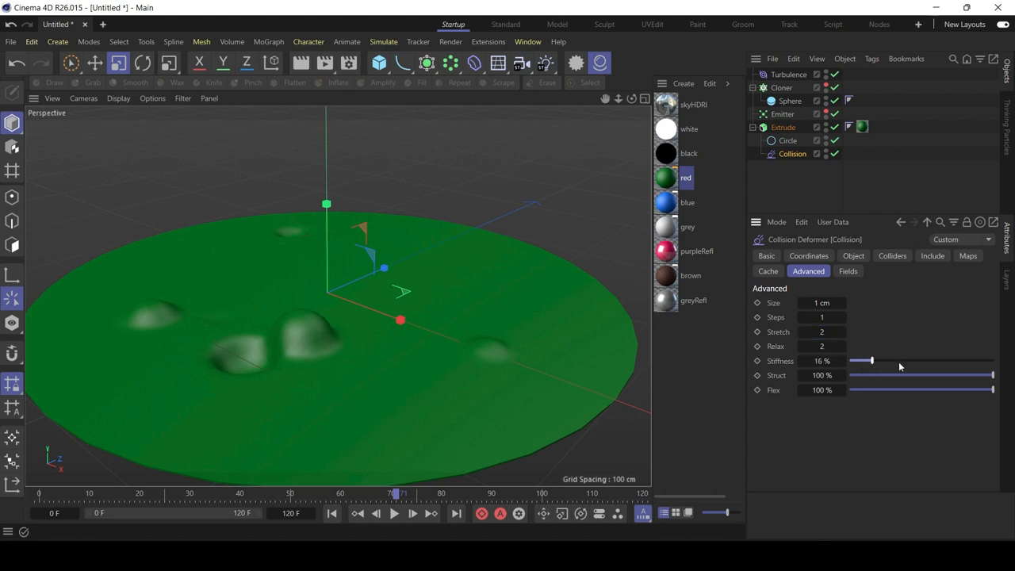
left_click_drag(870, 360, 848, 360)
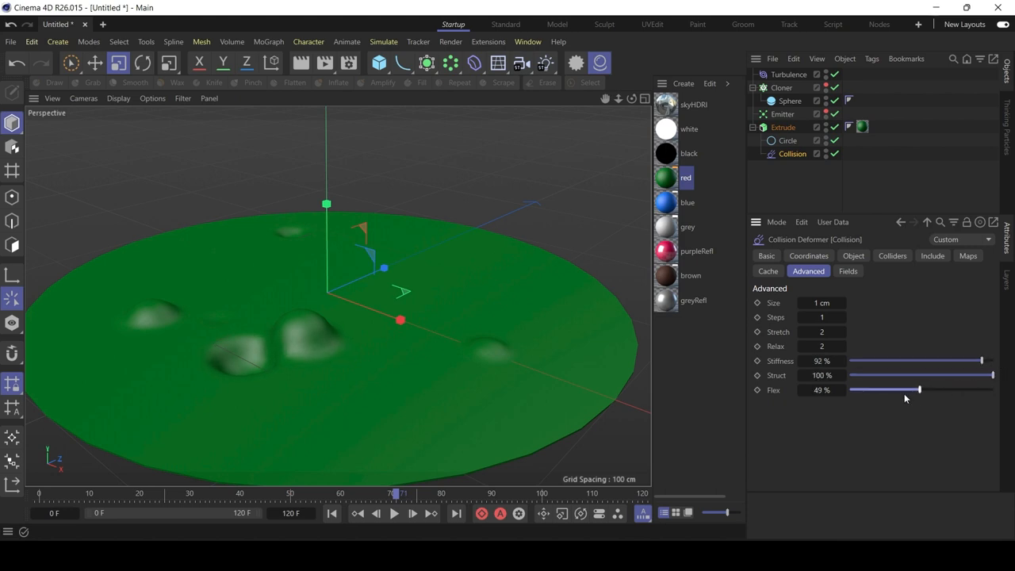
left_click_drag(920, 389, 991, 389)
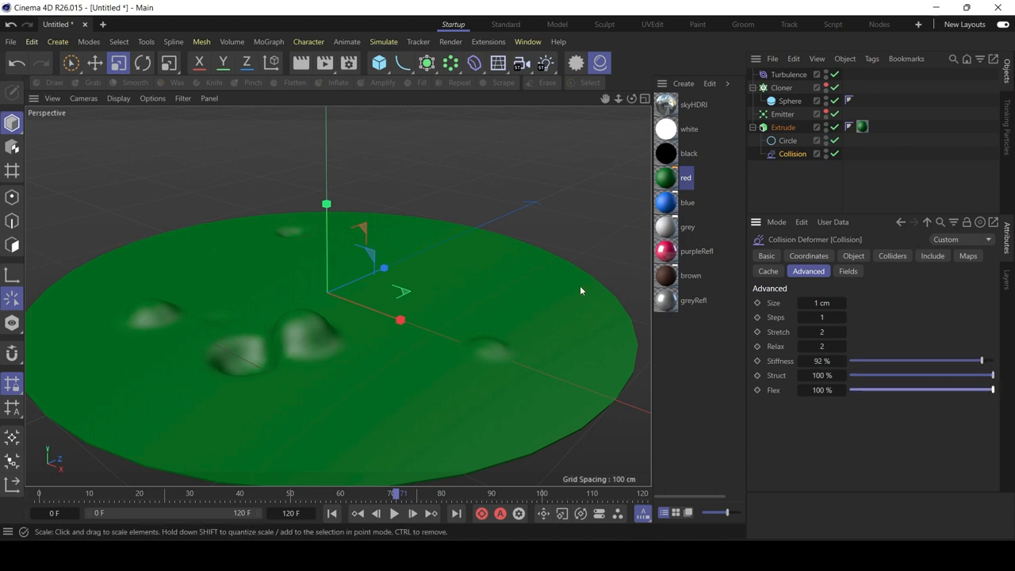
left_click(392, 513)
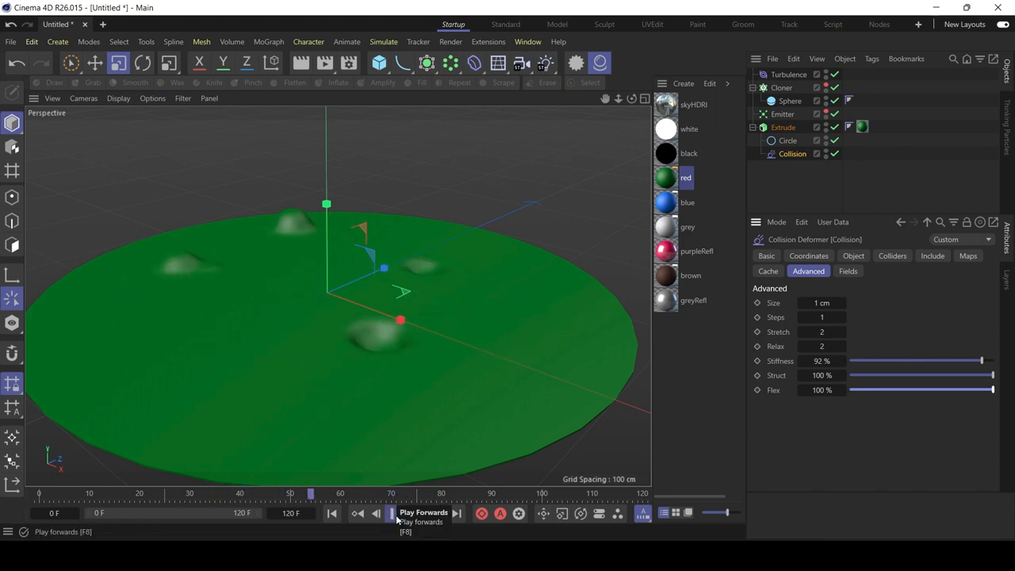
left_click(386, 513)
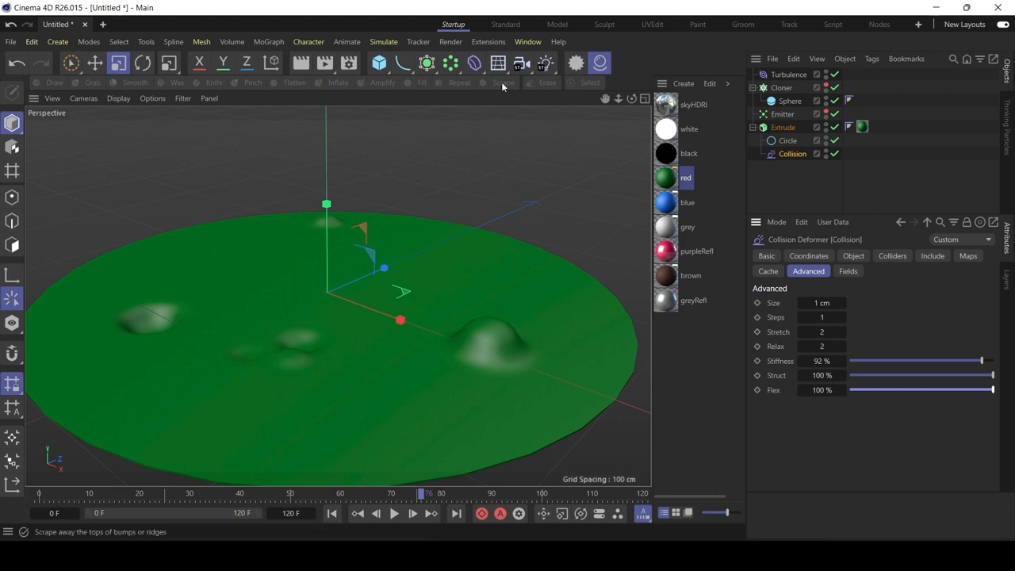
Add a Jiggle deformer under the Extrude beside Collision and replay the wobbling bubbles
left_click(476, 62)
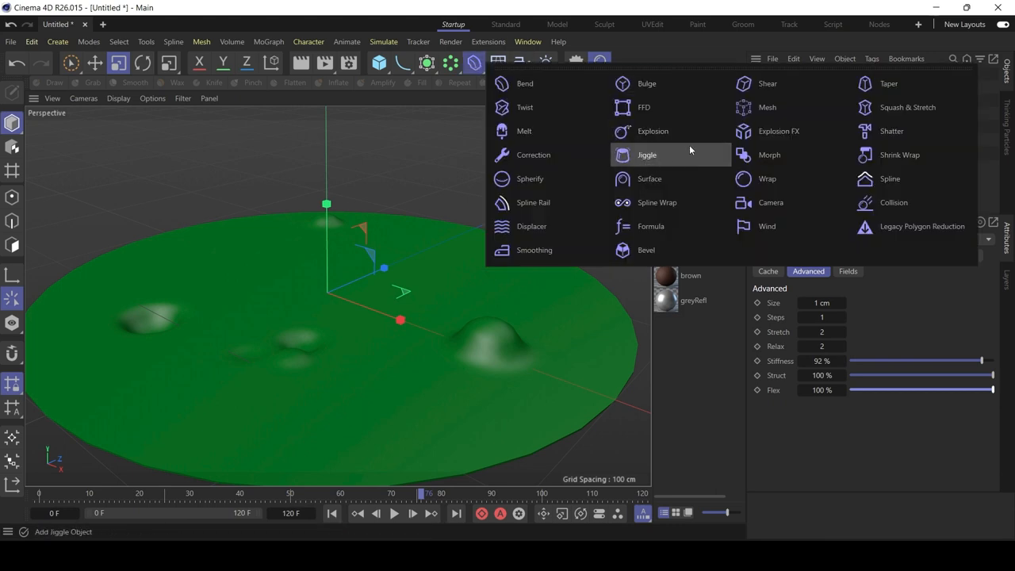
left_click(634, 155)
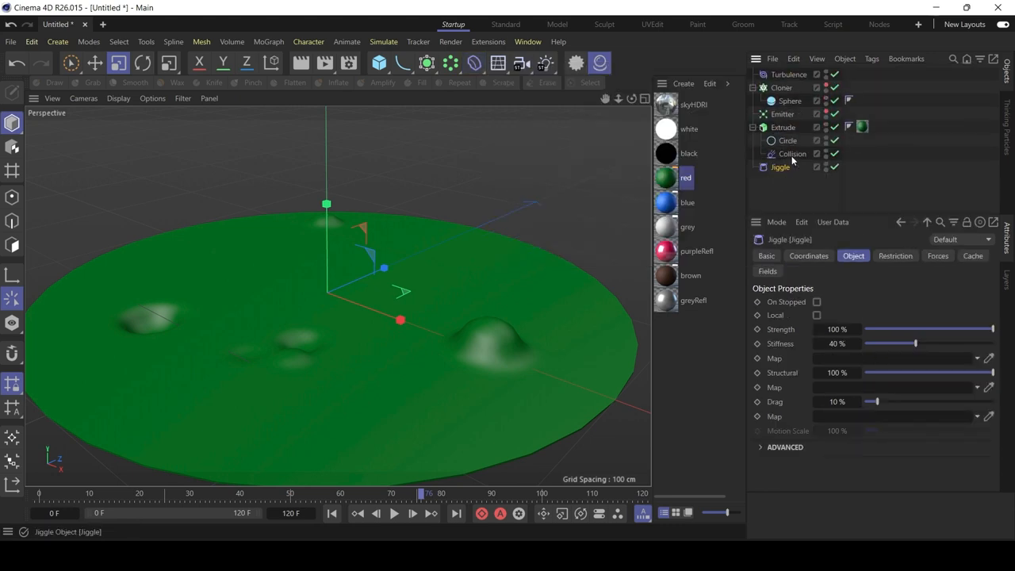
left_click(788, 167)
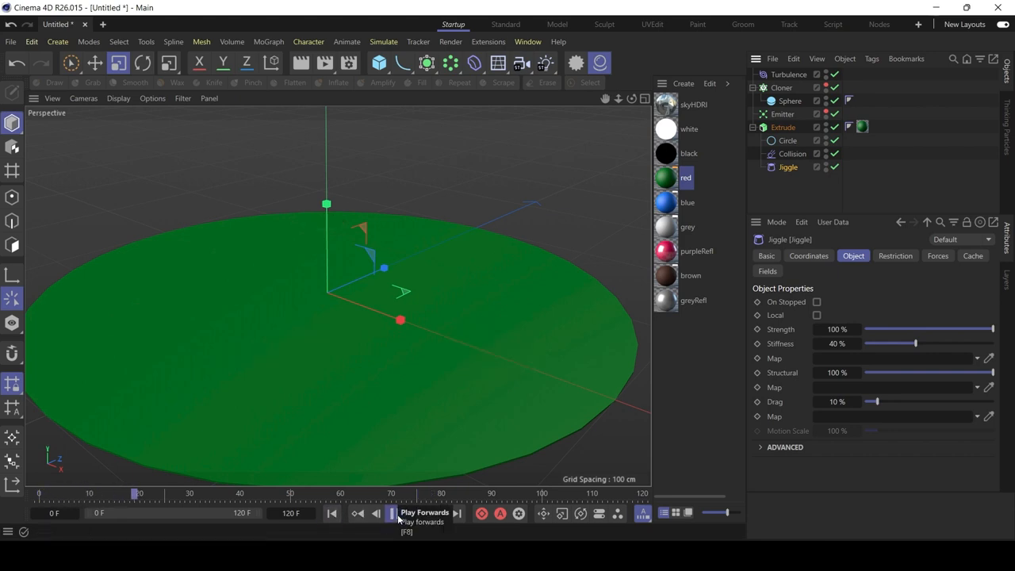
left_click(384, 515)
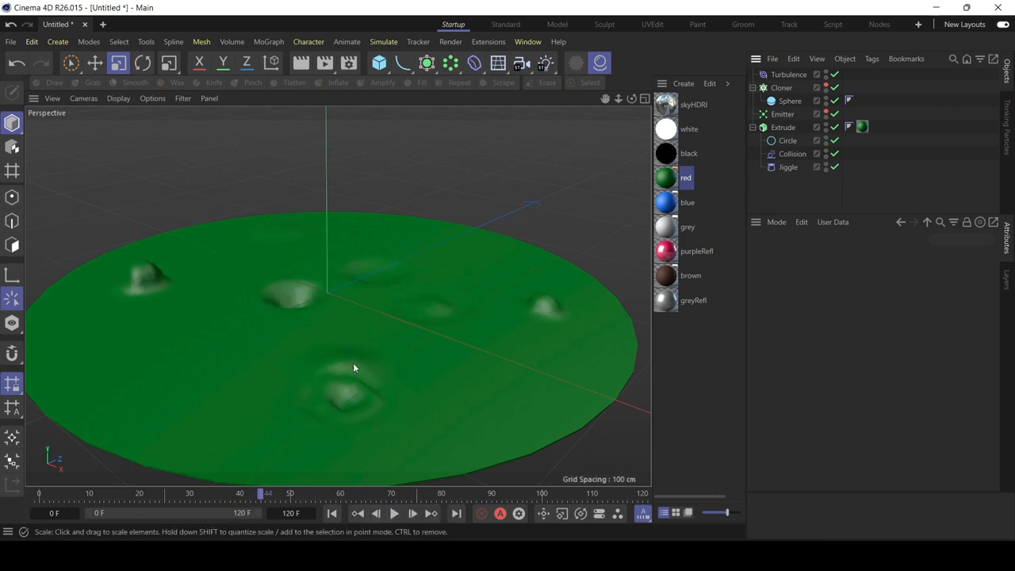
Set the Jiggle deformer to Strength 65%, Structural 55% and Drag 24%
left_click(786, 167)
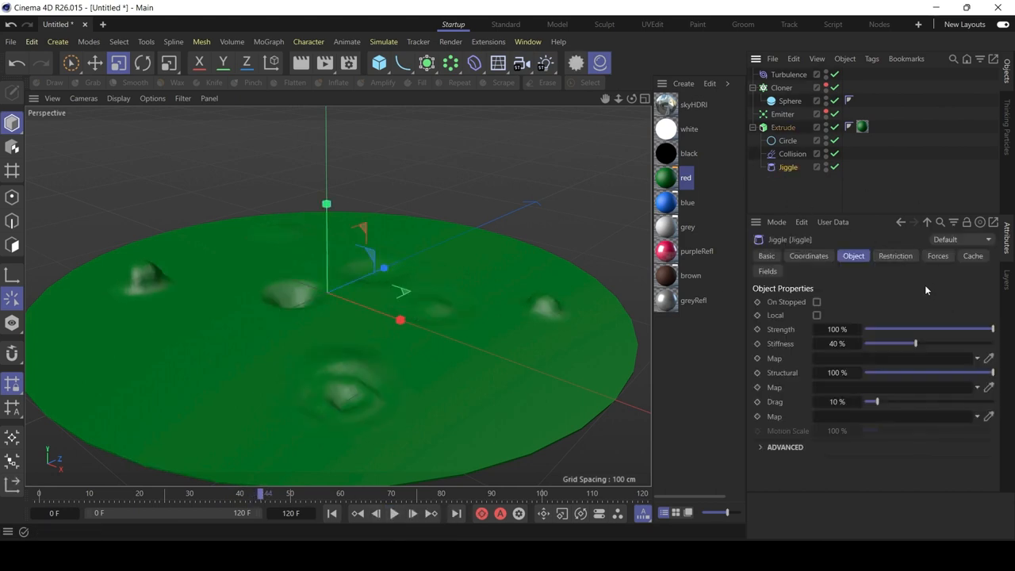
left_click_drag(991, 328, 940, 329)
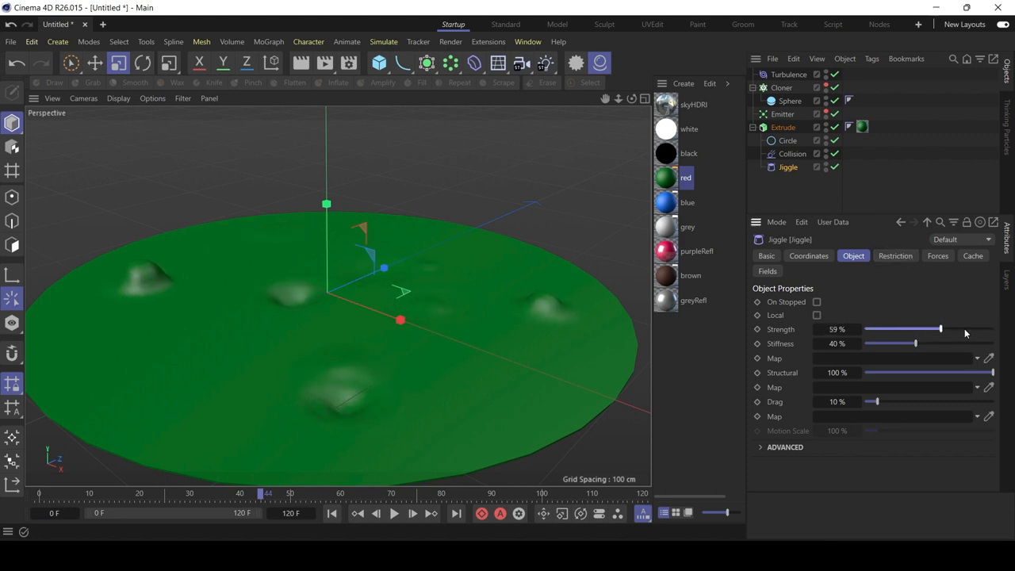
left_click_drag(941, 329, 949, 328)
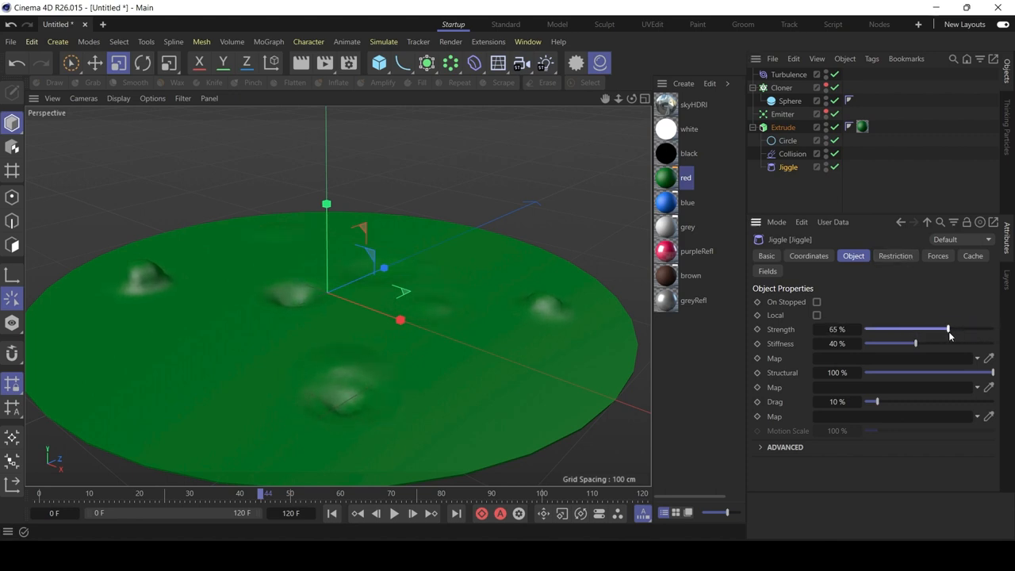
left_click_drag(999, 373, 945, 373)
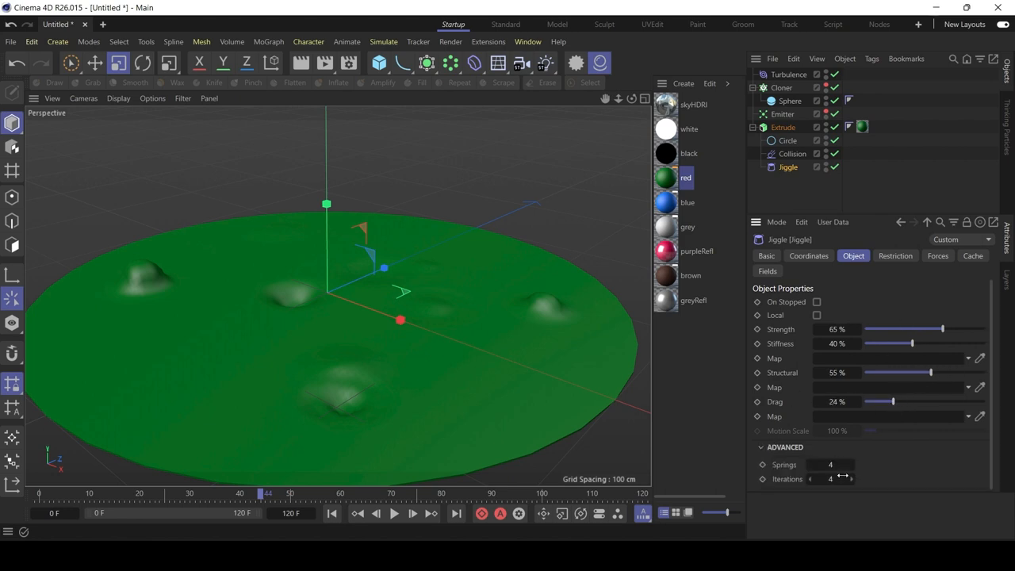
left_click(829, 464)
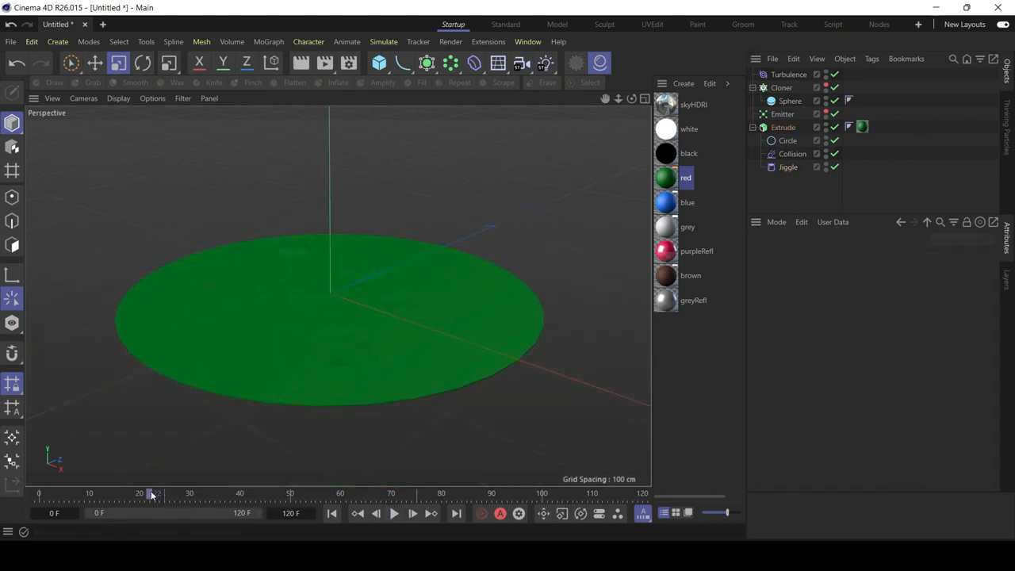
left_click_drag(154, 493, 396, 493)
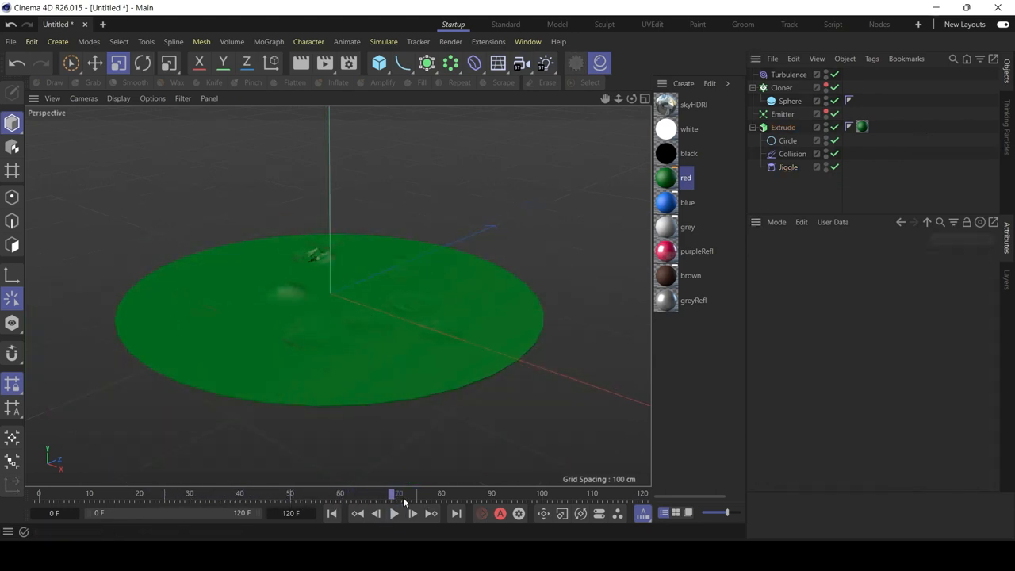
left_click_drag(396, 493, 389, 493)
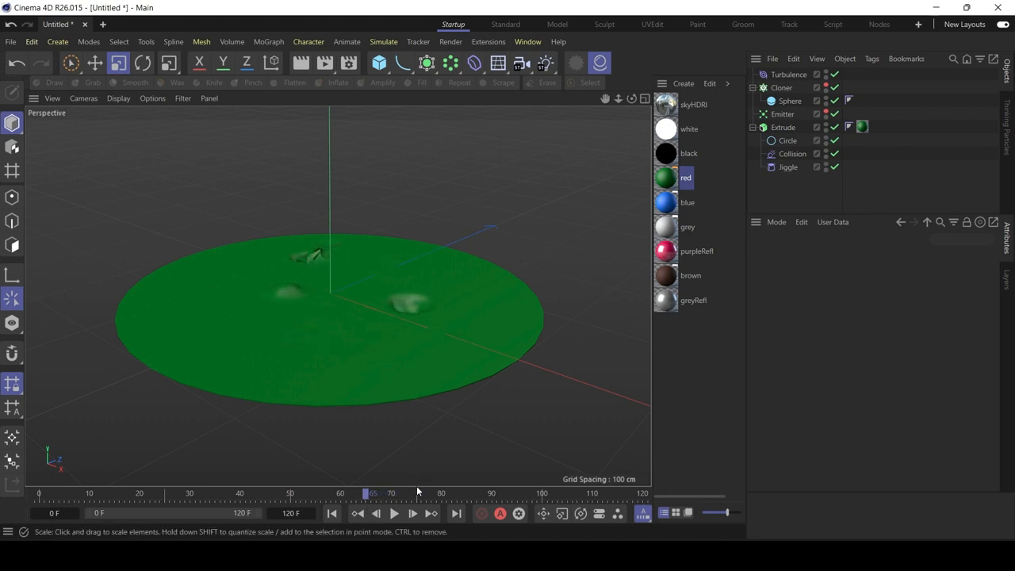
left_click_drag(373, 493, 459, 493)
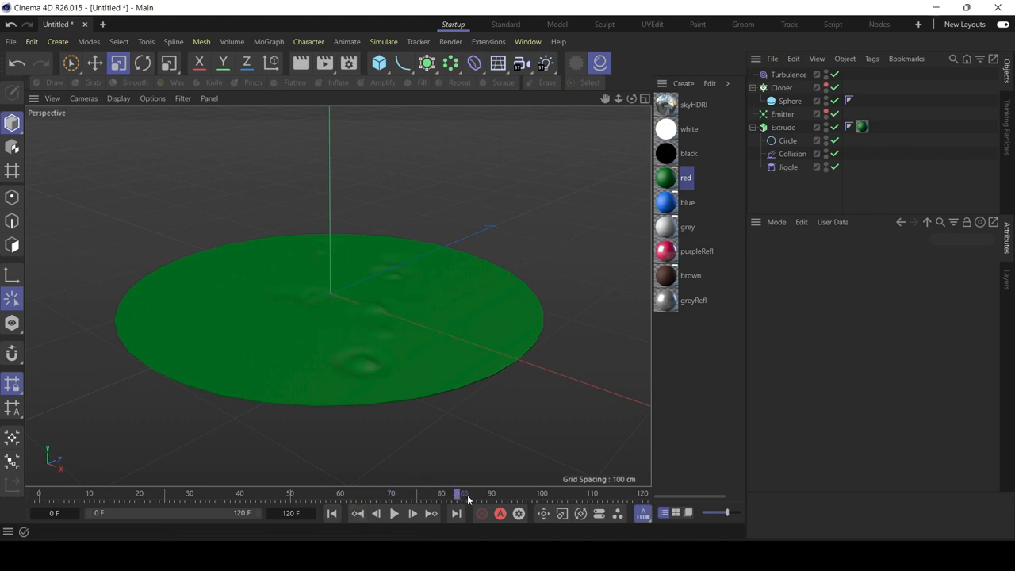
left_click_drag(462, 493, 521, 493)
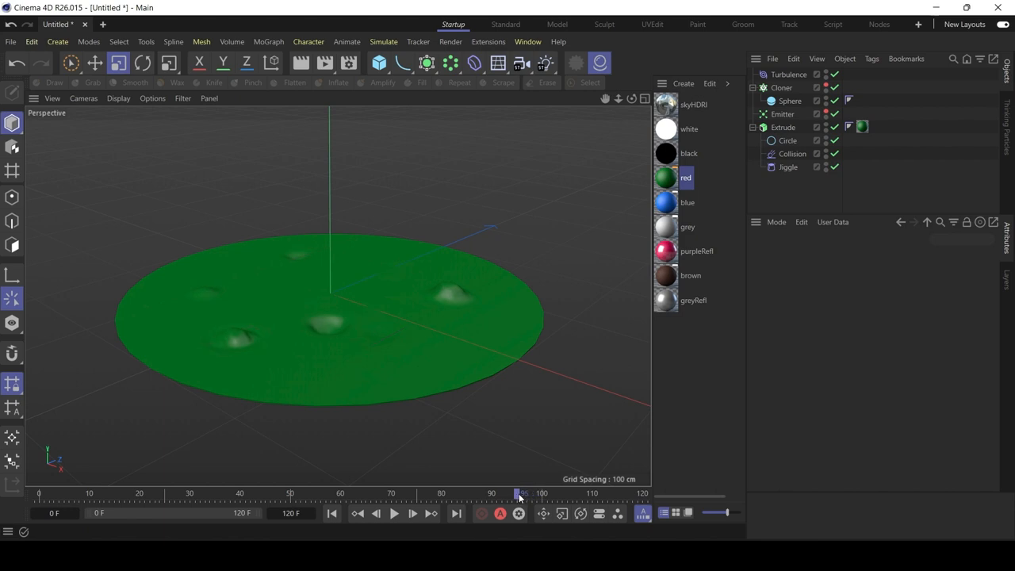